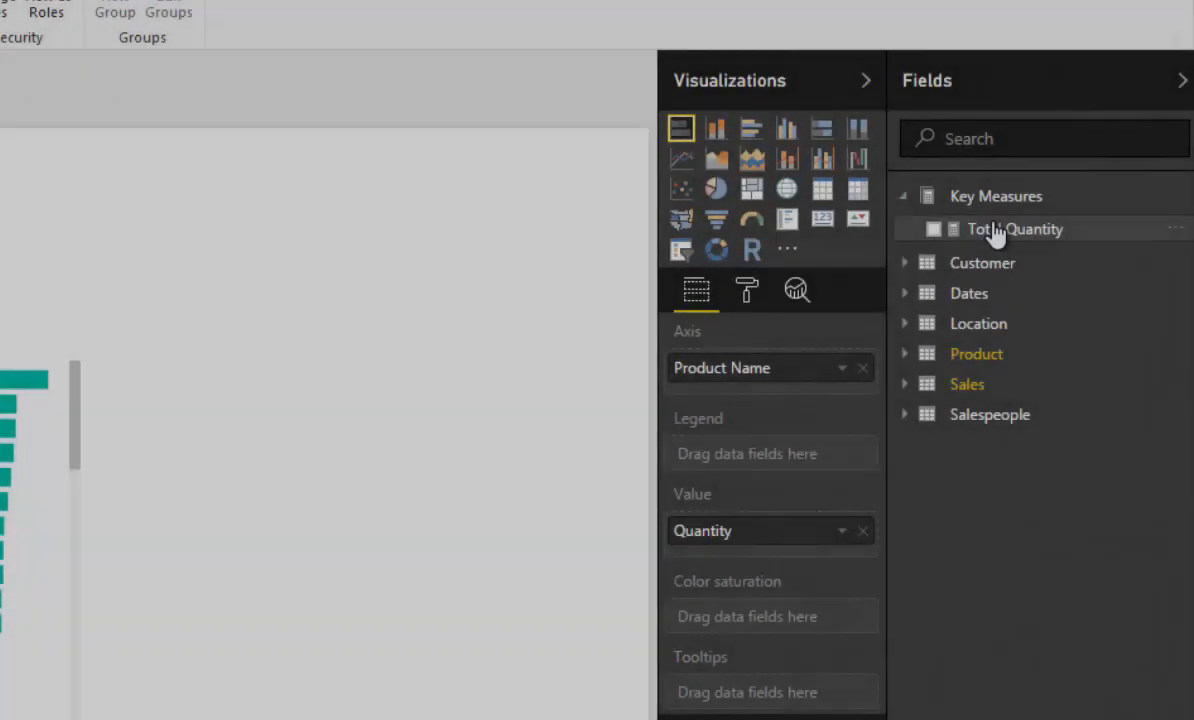
- Add the Total Quantity measure from Key Measures to the second bar chart's values
{"action": "left_click", "coordinate": [1016, 228]}
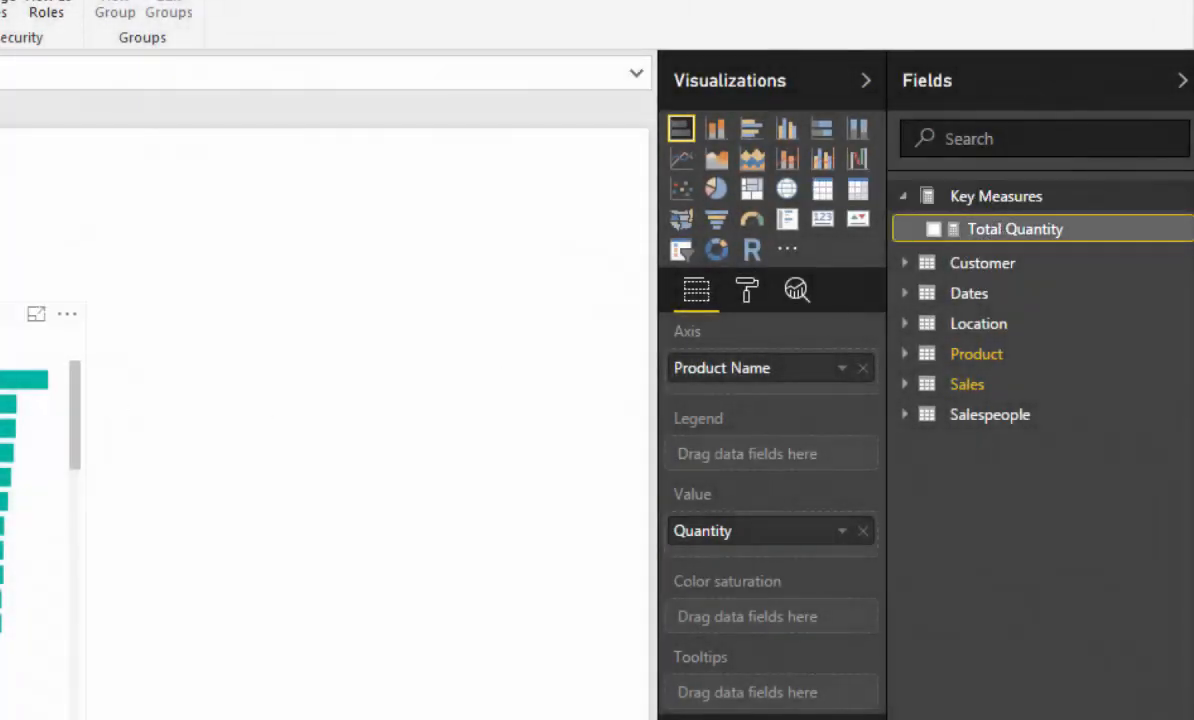
{"action": "left_click", "coordinate": [932, 228]}
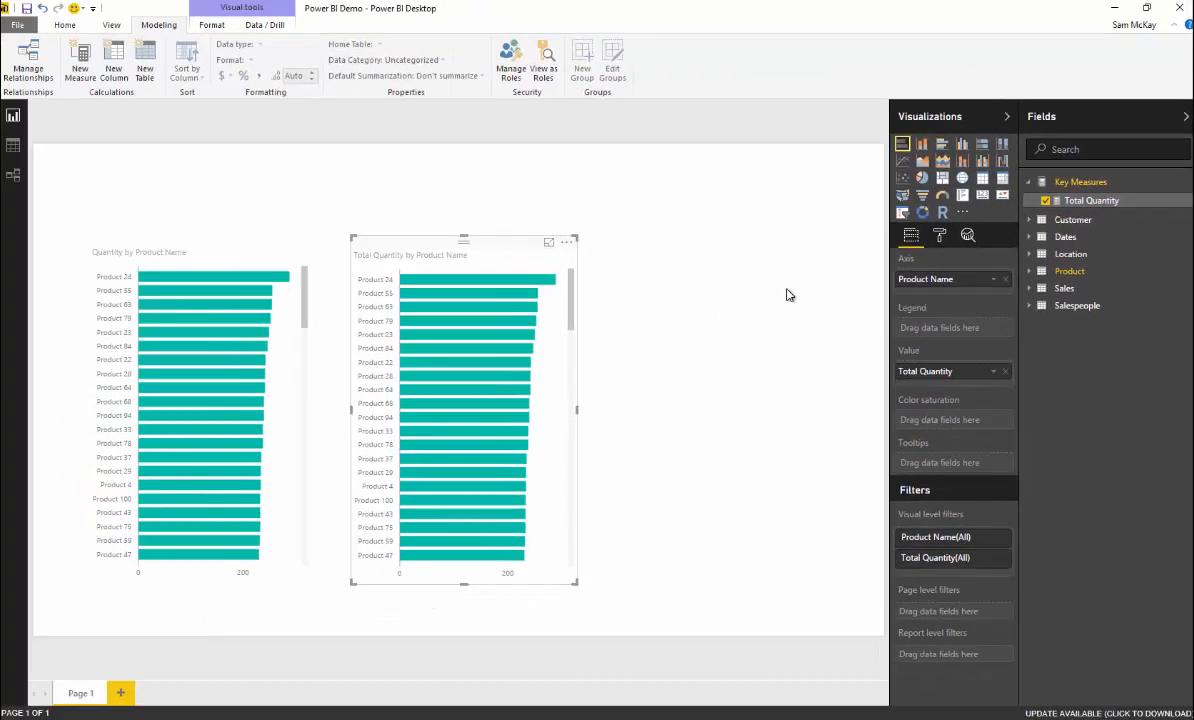
{"action": "mouse_move", "coordinate": [518, 240]}
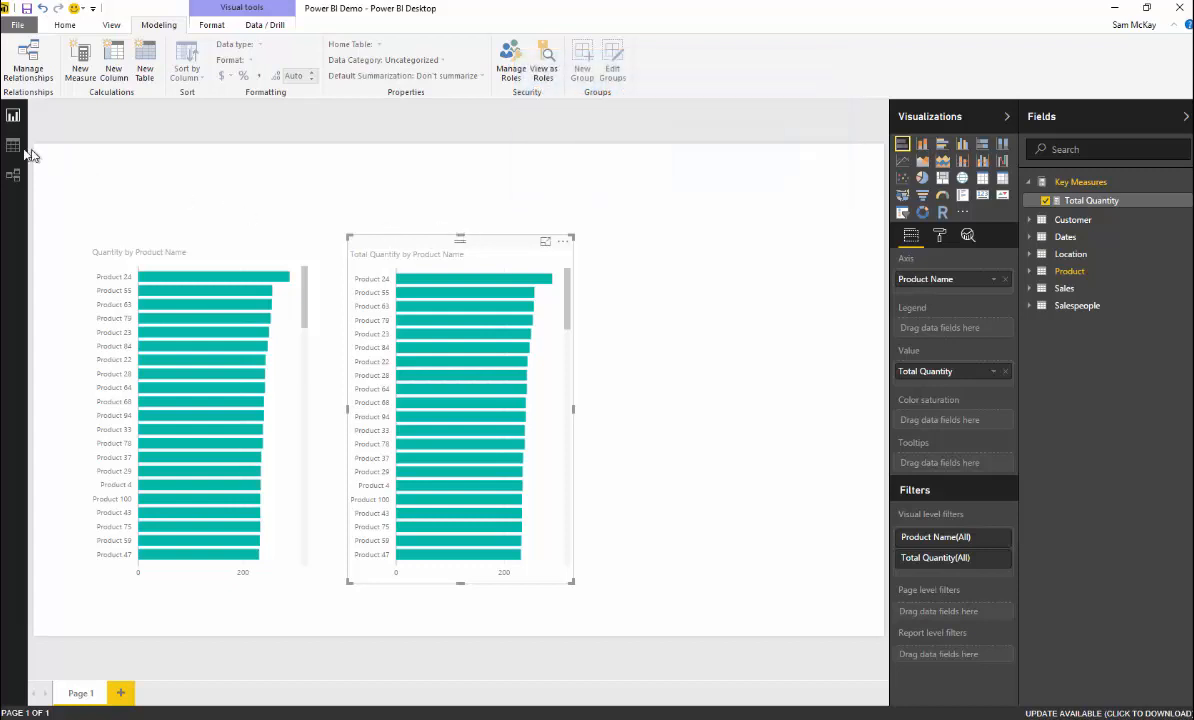
- Show the Sales table's rows in Data view and narrow the Purchase Date column
{"action": "left_click", "coordinate": [12, 144]}
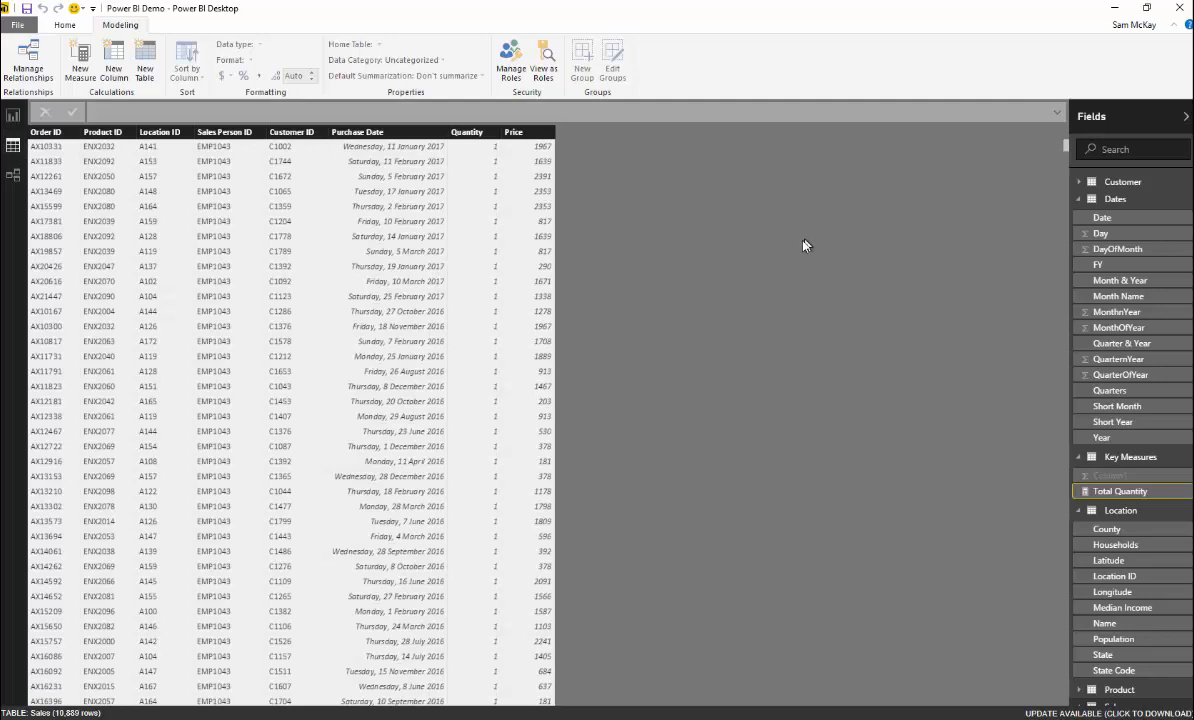
{"action": "mouse_move", "coordinate": [806, 248]}
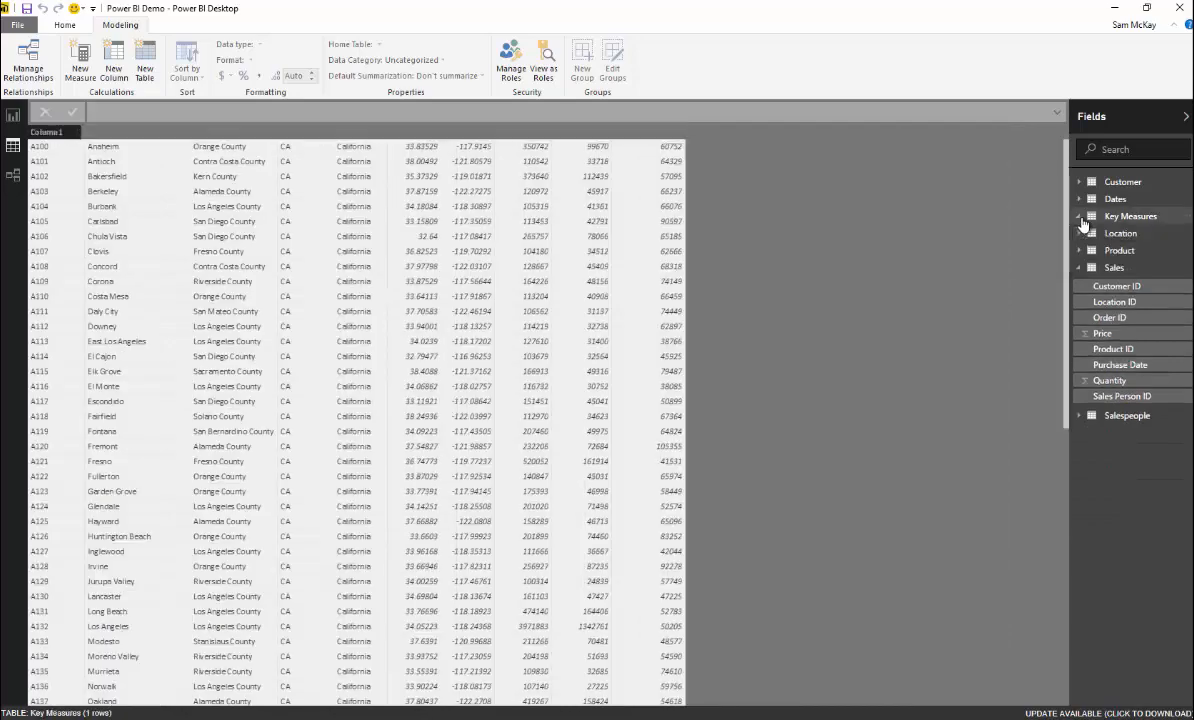
{"action": "left_click", "coordinate": [1114, 268]}
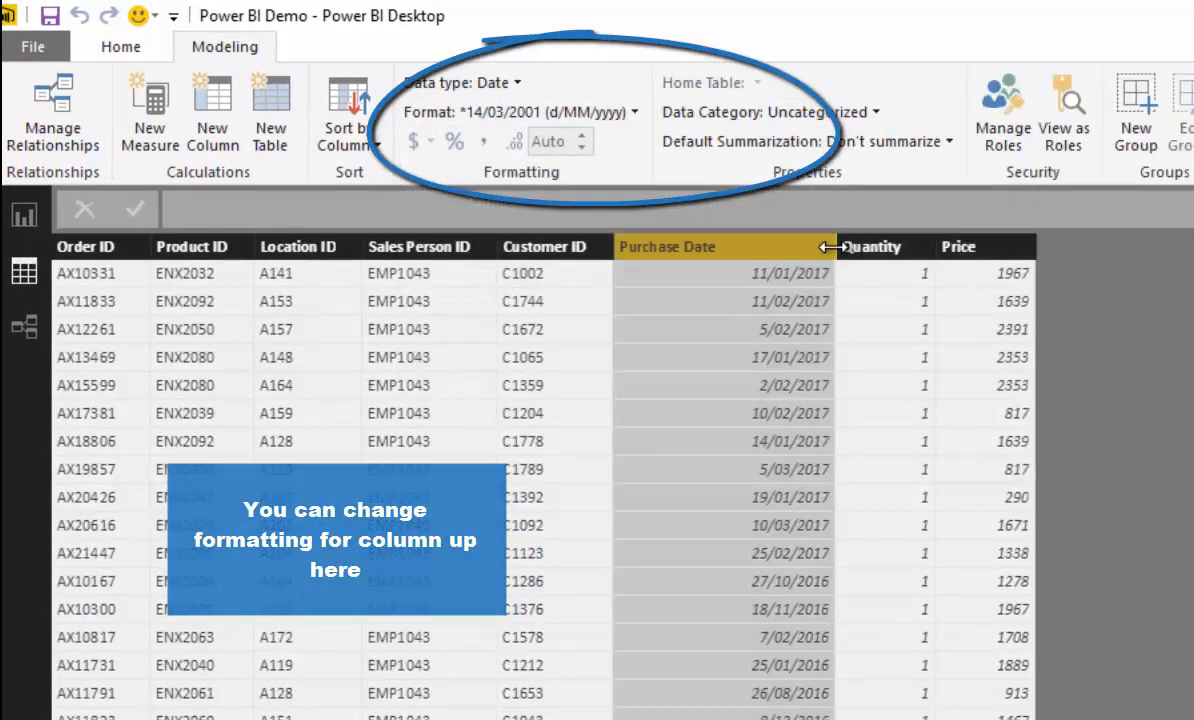
{"action": "left_click_drag", "start_coordinate": [830, 246], "coordinate": [700, 246]}
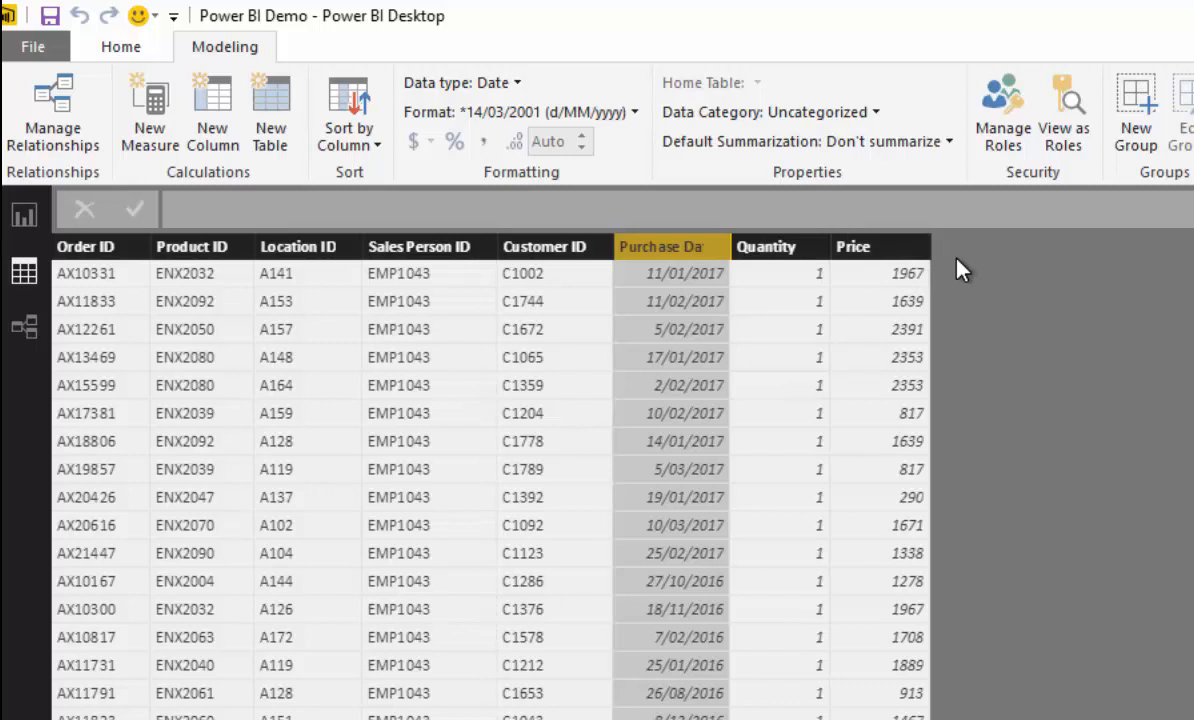
{"action": "mouse_move", "coordinate": [1010, 288]}
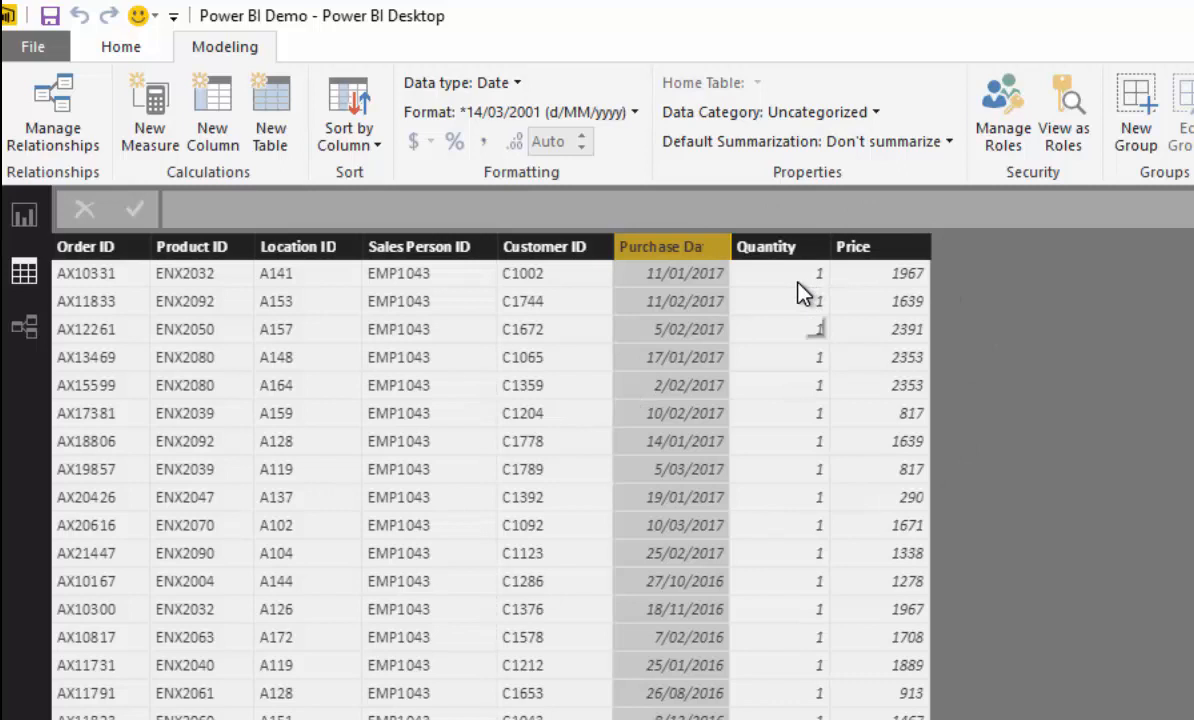
{"action": "left_click", "coordinate": [808, 320]}
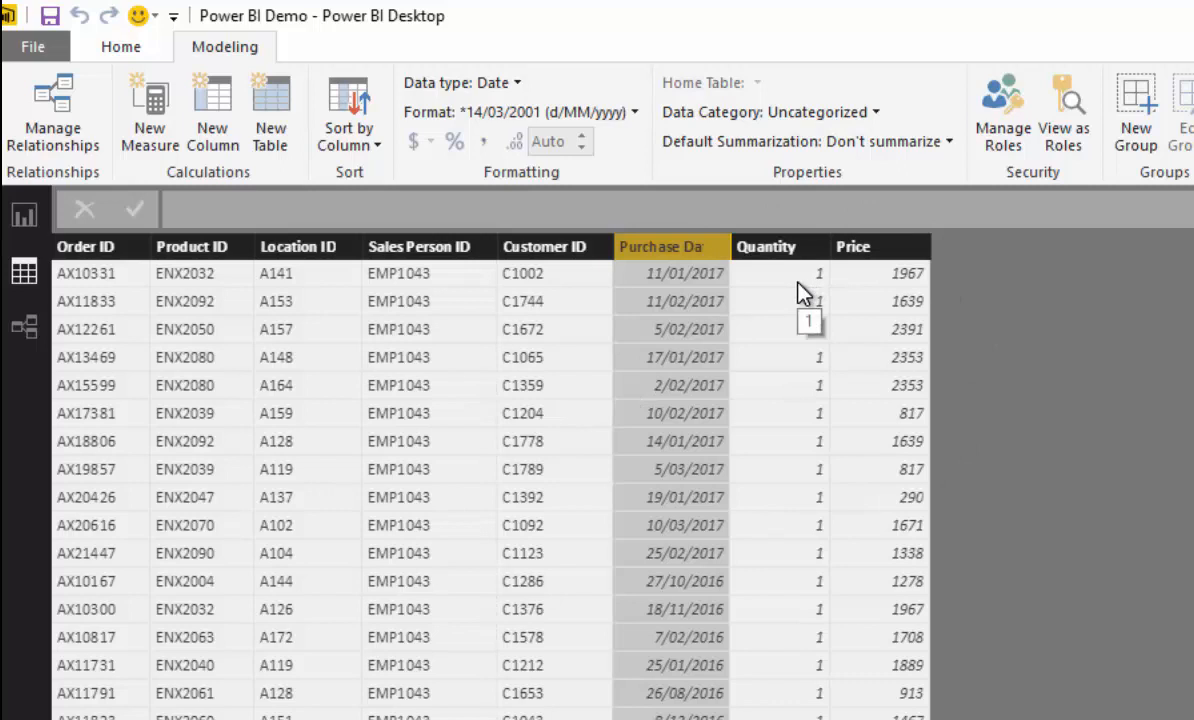
{"action": "mouse_move", "coordinate": [836, 292]}
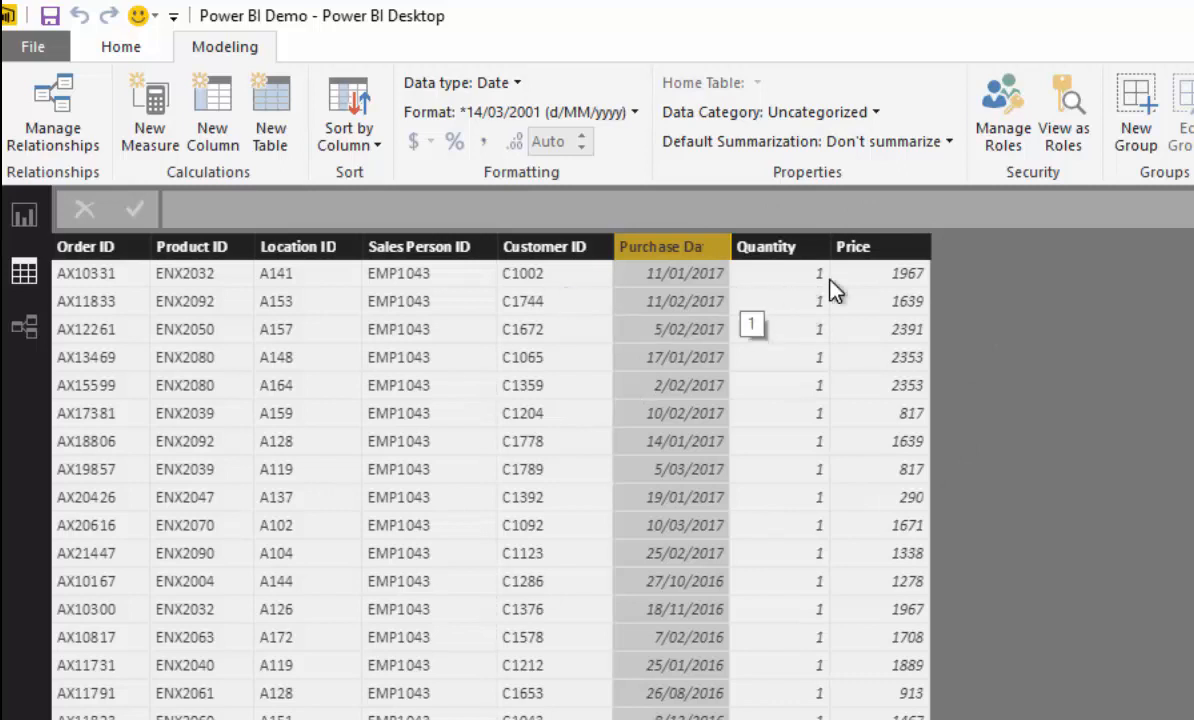
{"action": "mouse_move", "coordinate": [806, 280]}
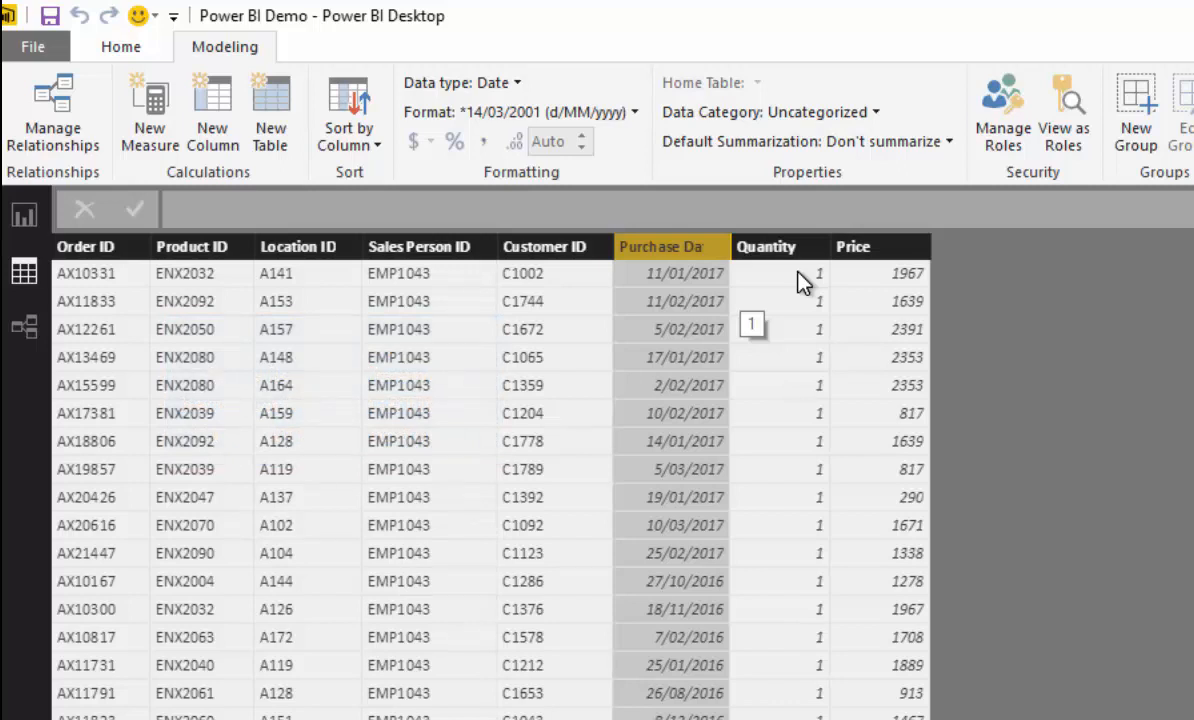
{"action": "mouse_move", "coordinate": [668, 284]}
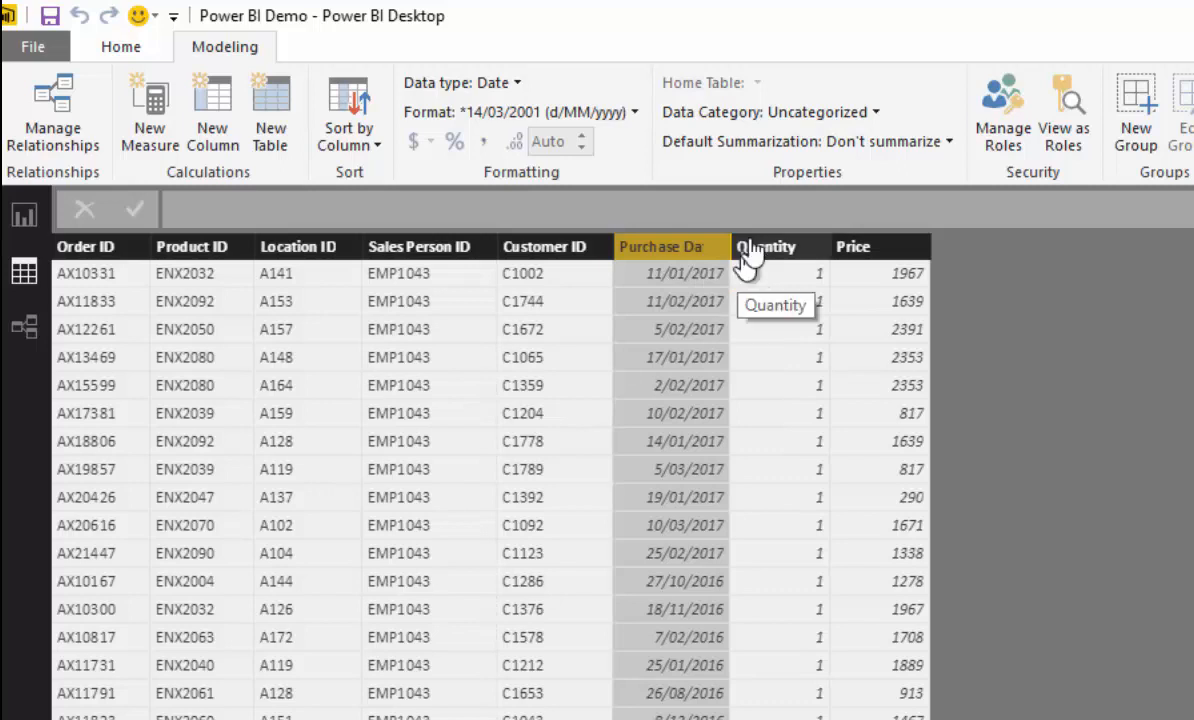
{"action": "mouse_move", "coordinate": [732, 318]}
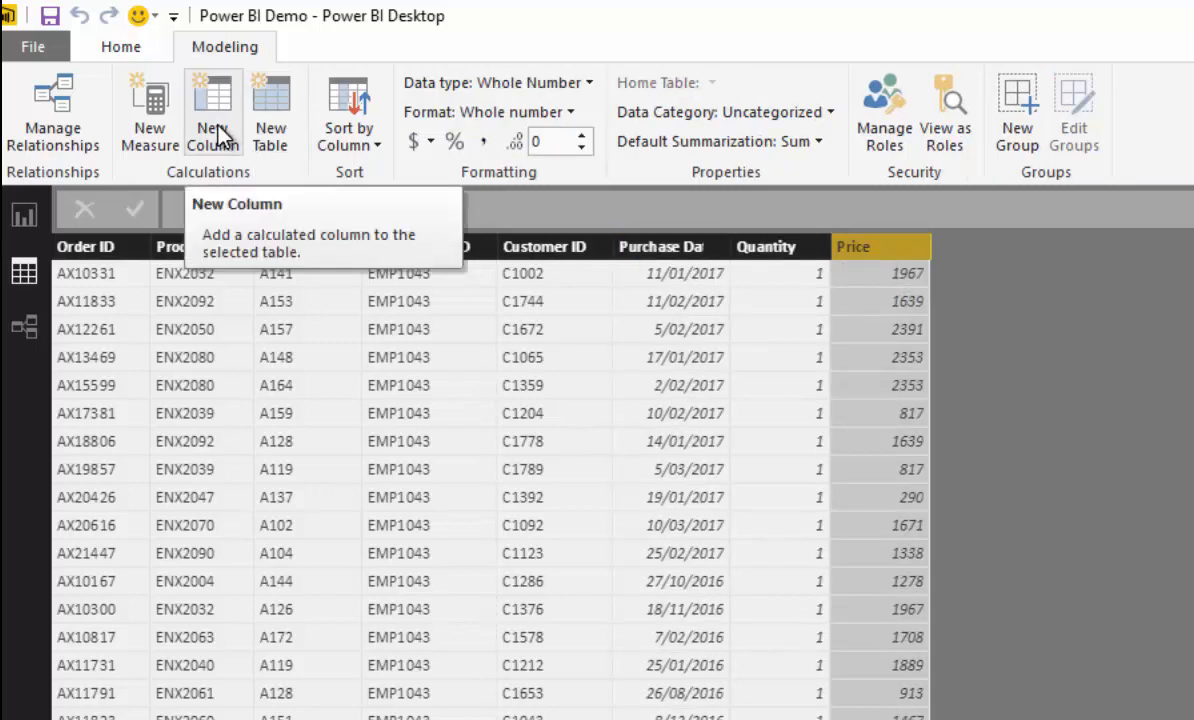
- Create a calculated column Sales = Sales[Quantity] * Sales[Price] in the Sales table
{"action": "left_click", "coordinate": [212, 110]}
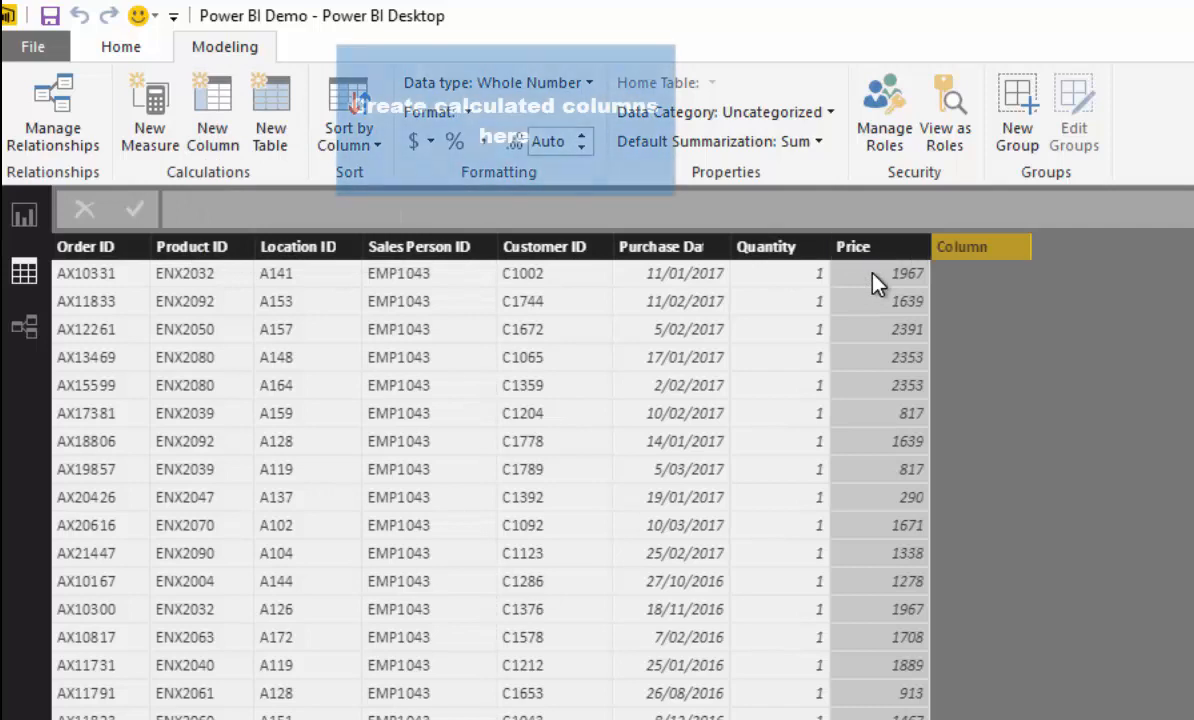
{"action": "left_click", "coordinate": [212, 110]}
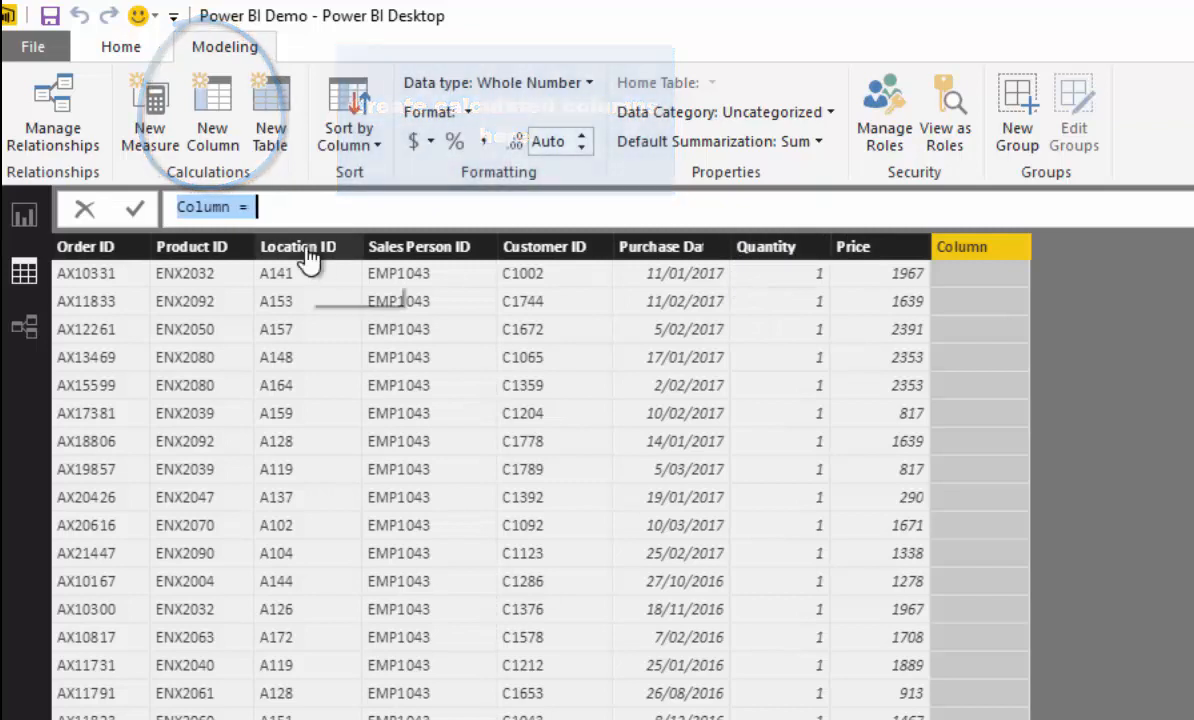
{"action": "type", "text": "Sales = Sales[Quantity"}
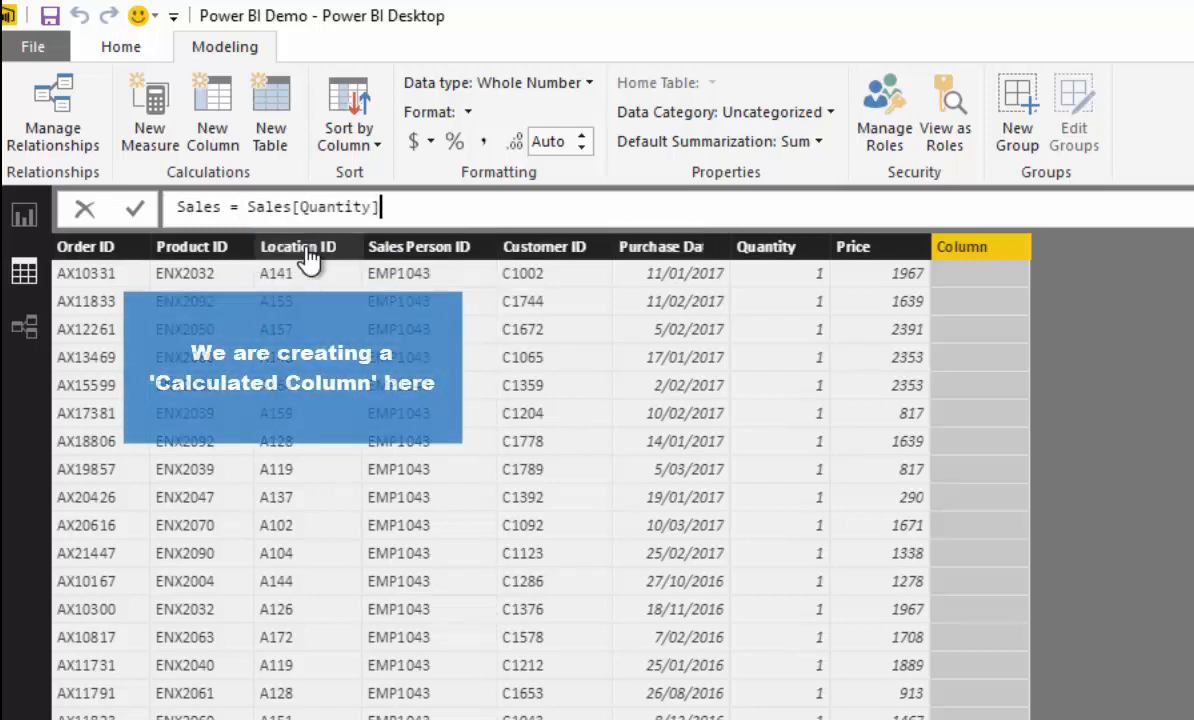
{"action": "type", "text": "* Price"}
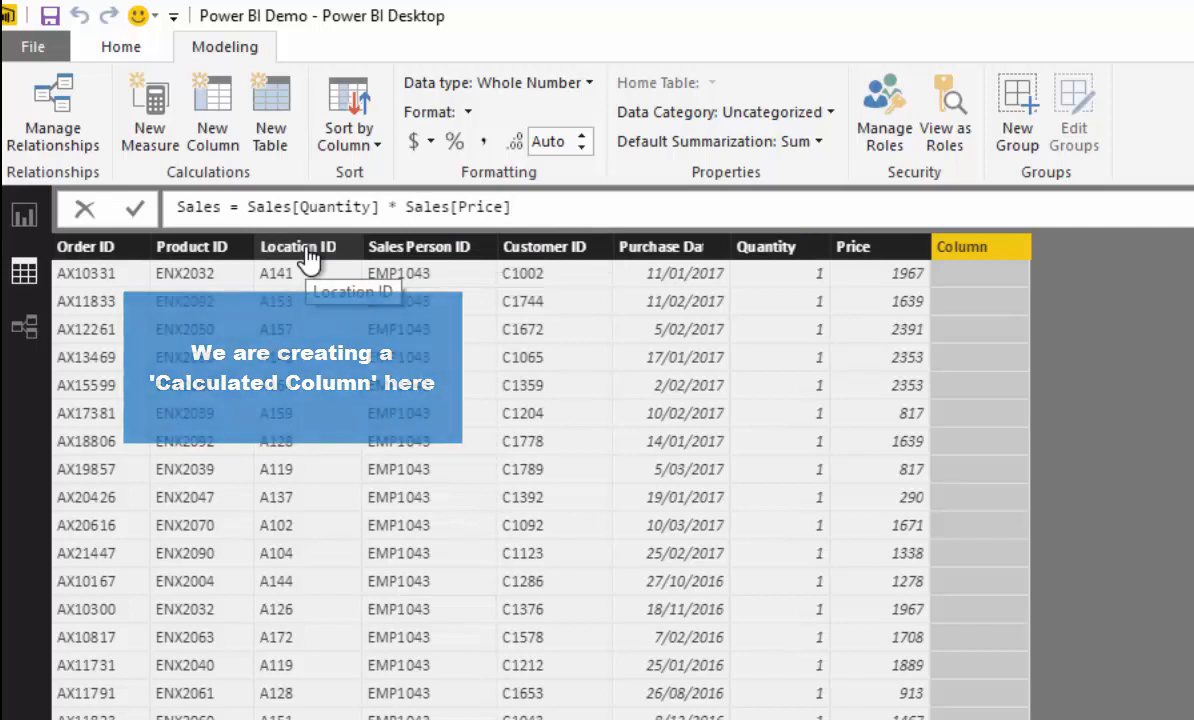
{"action": "left_click", "coordinate": [136, 208]}
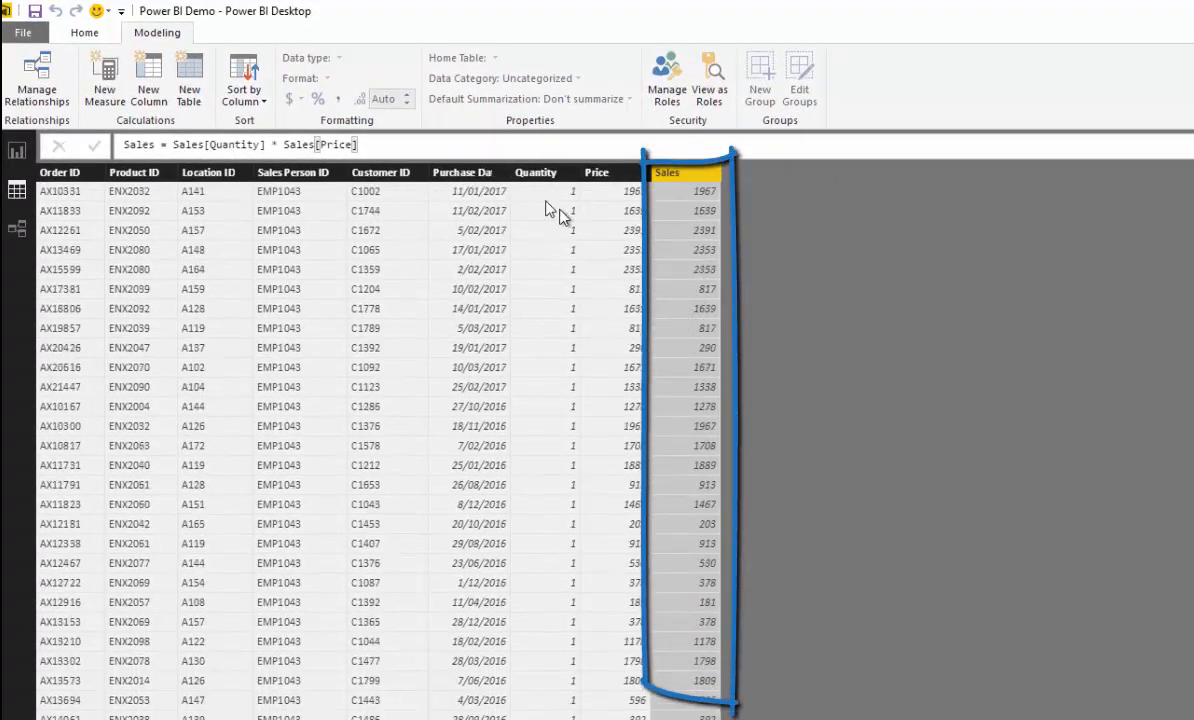
{"action": "mouse_move", "coordinate": [568, 232]}
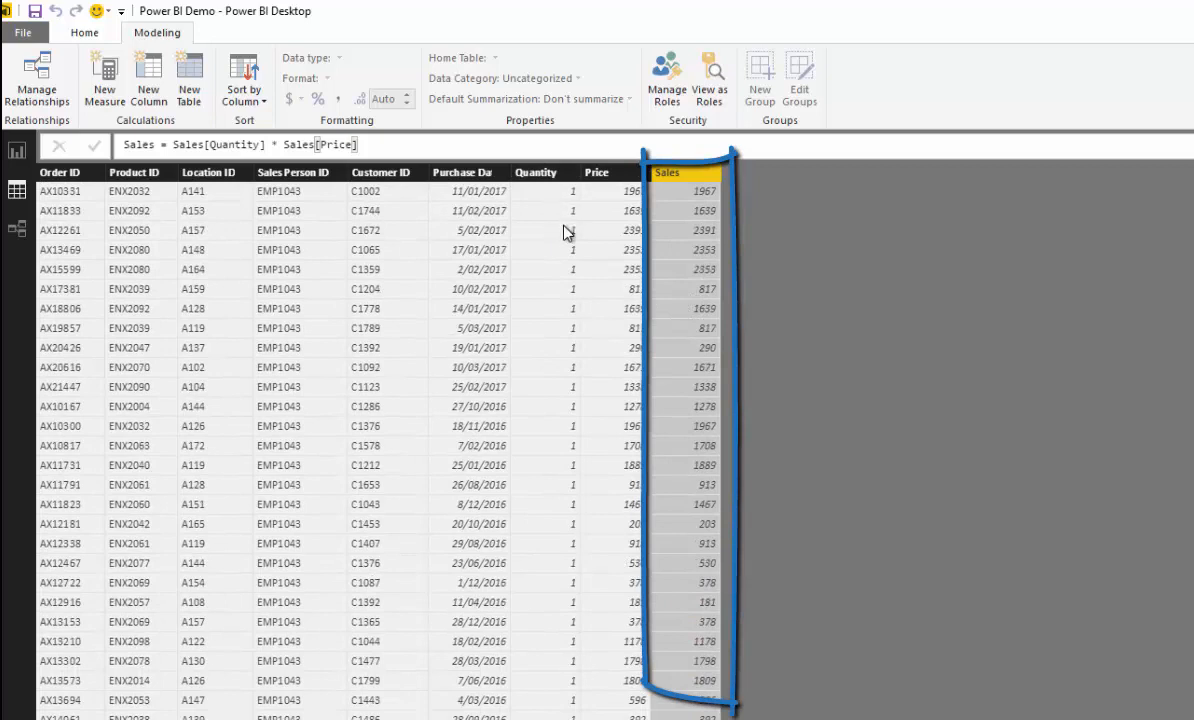
- Define a new measure Sales Aggregation = SUM( Sales[Sales] )
{"action": "scroll", "scroll_direction": "down", "scroll_amount": 3}
{"action": "type", "text": "Sales A"}
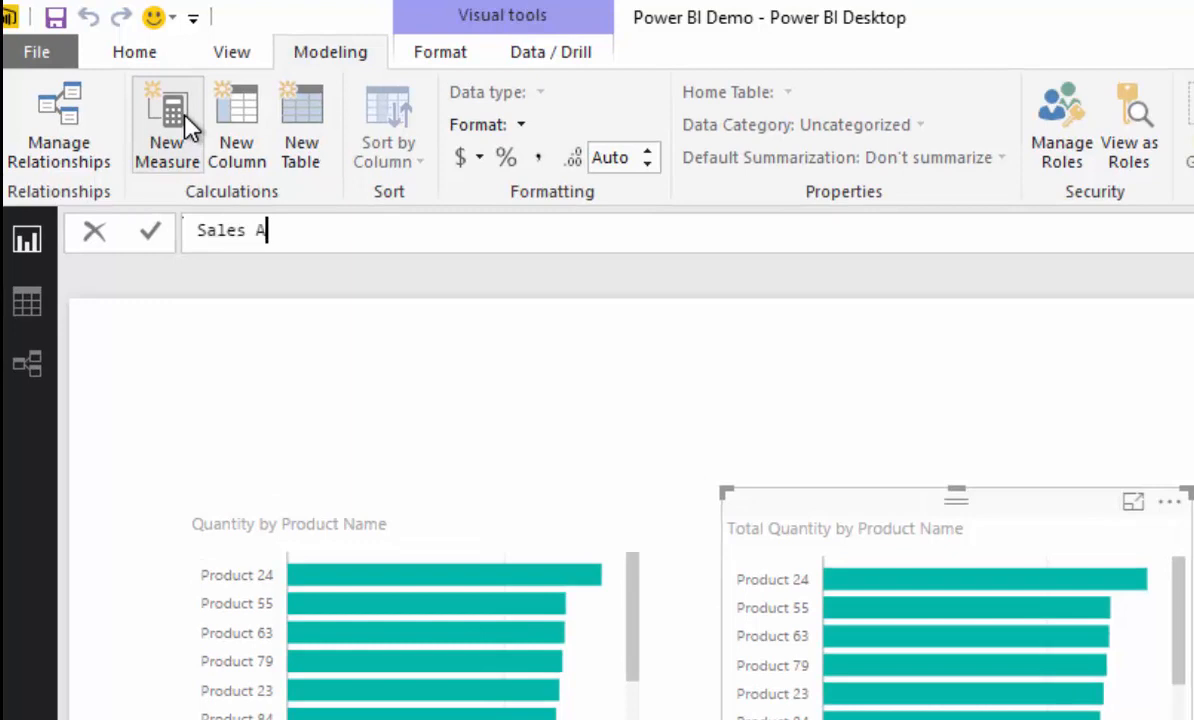
{"action": "type", "text": "ggregation = SUM( Sales[Sales]"}
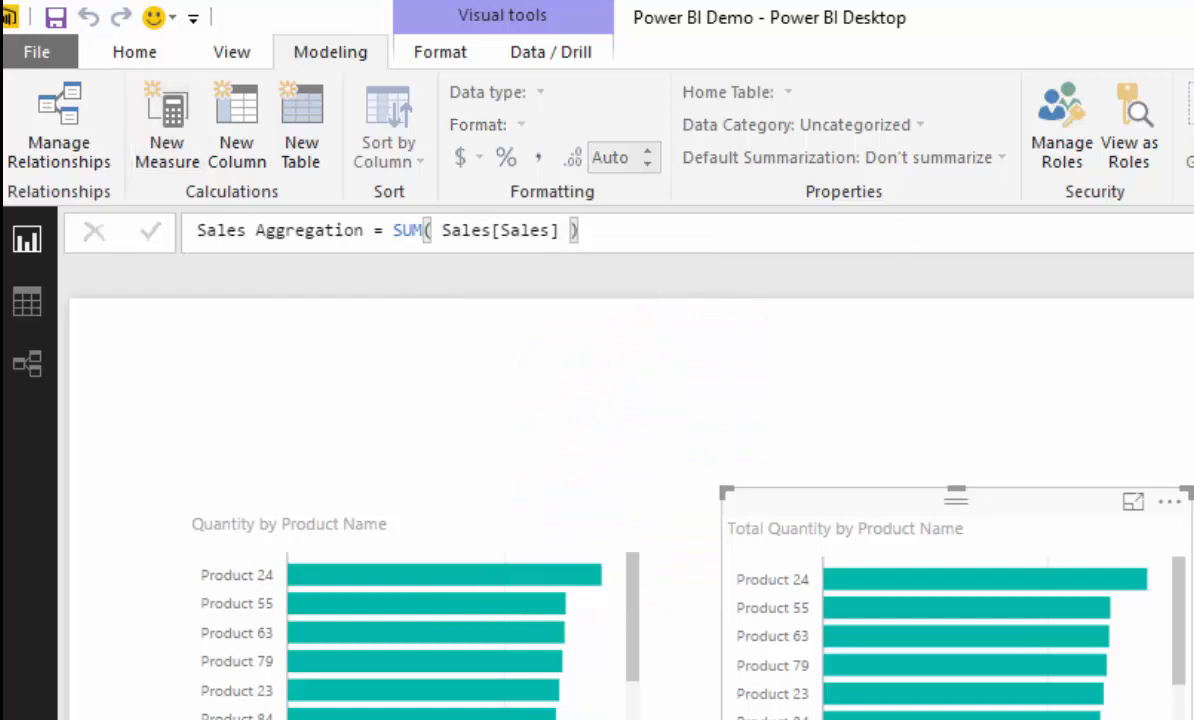
{"action": "mouse_move", "coordinate": [1042, 522]}
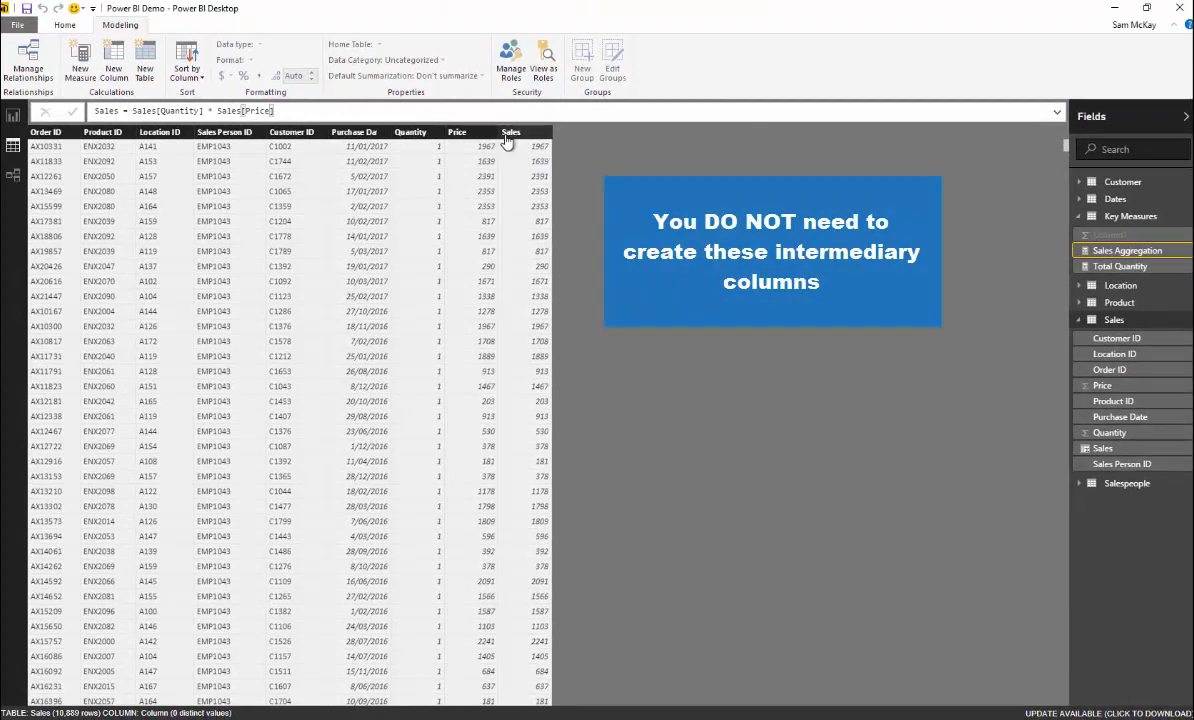
{"action": "mouse_move", "coordinate": [512, 140]}
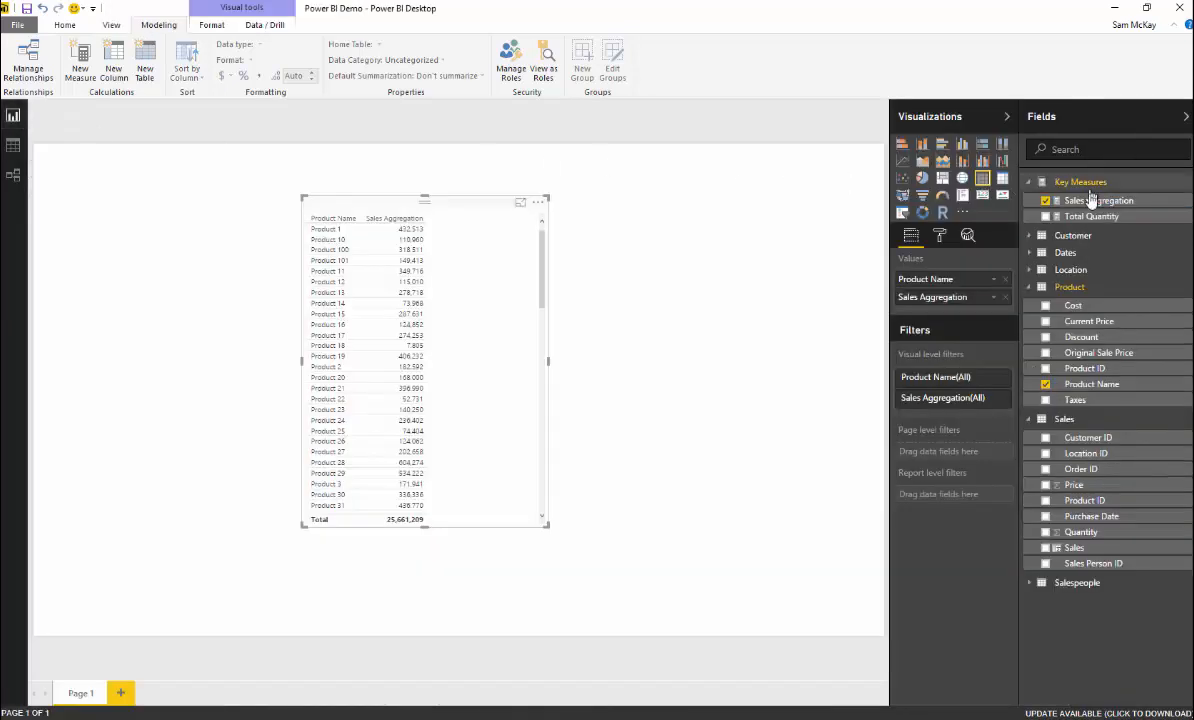
- Build a table visual listing Sales Aggregation per Product Name
{"action": "left_click", "coordinate": [80, 60]}
{"action": "type", "text": "Total Sales = S"}
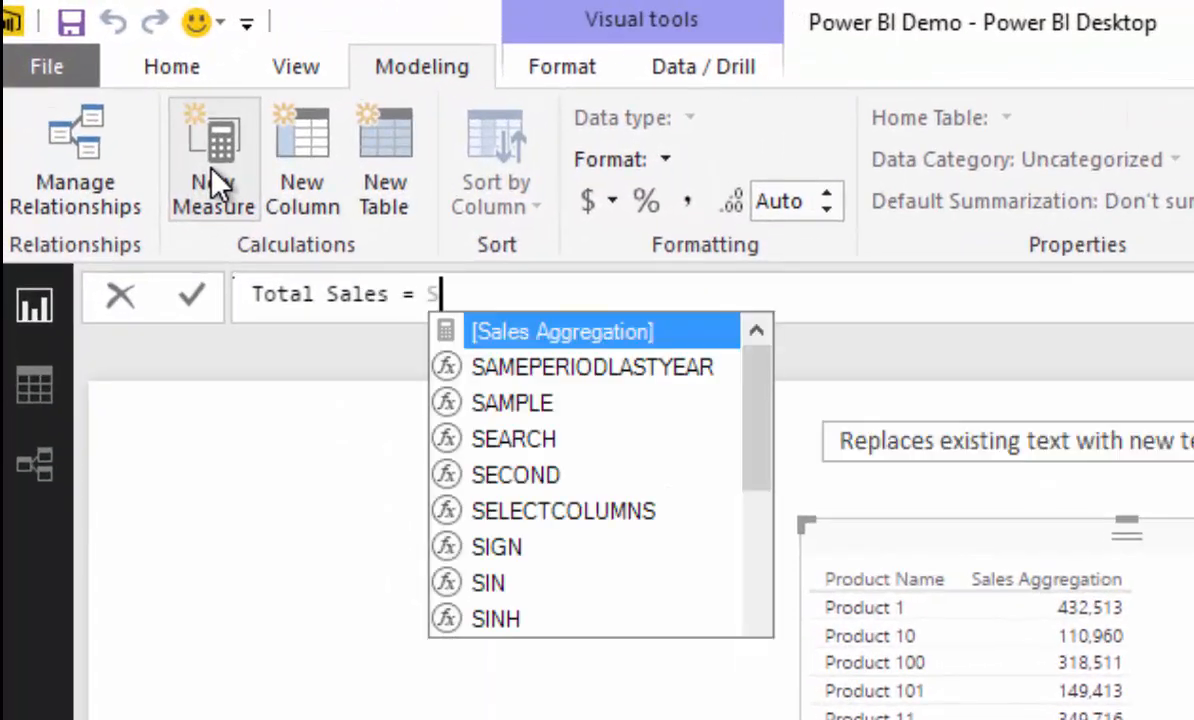
- Write Total Sales = SUMX( Sales, Sales[Quantity] * Sales[Price] ) as a new measure
{"action": "type", "text": "UMX("}
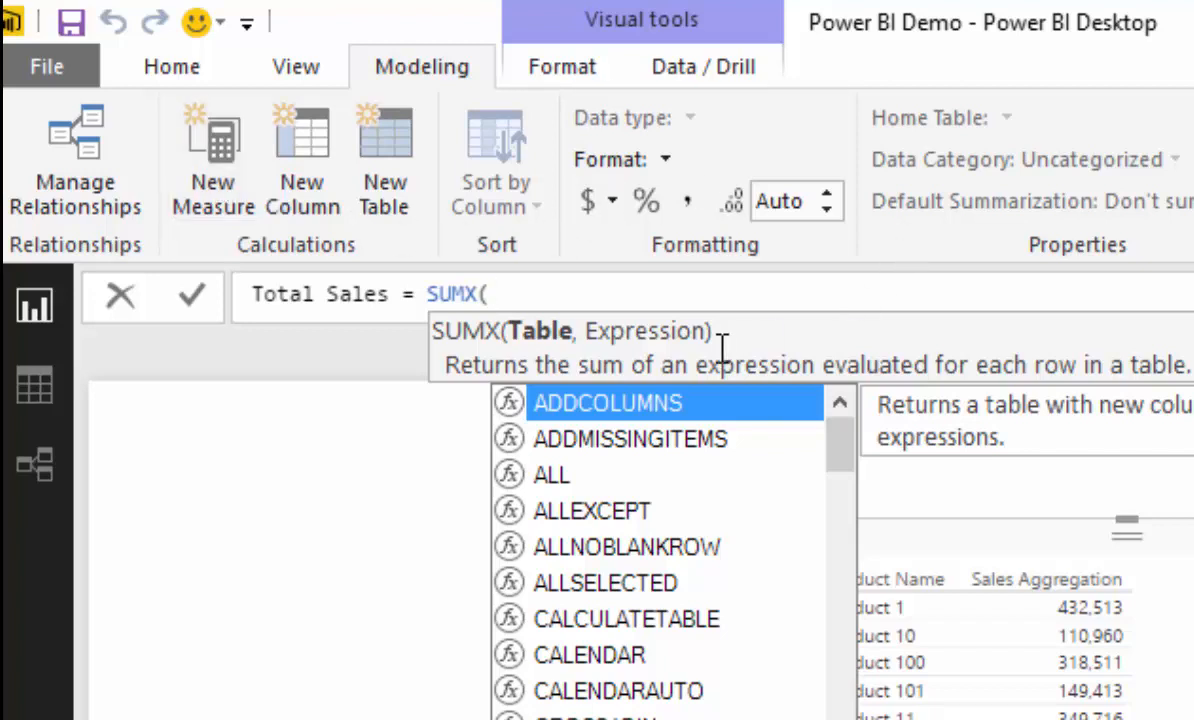
{"action": "type", "text": "Sales,"}
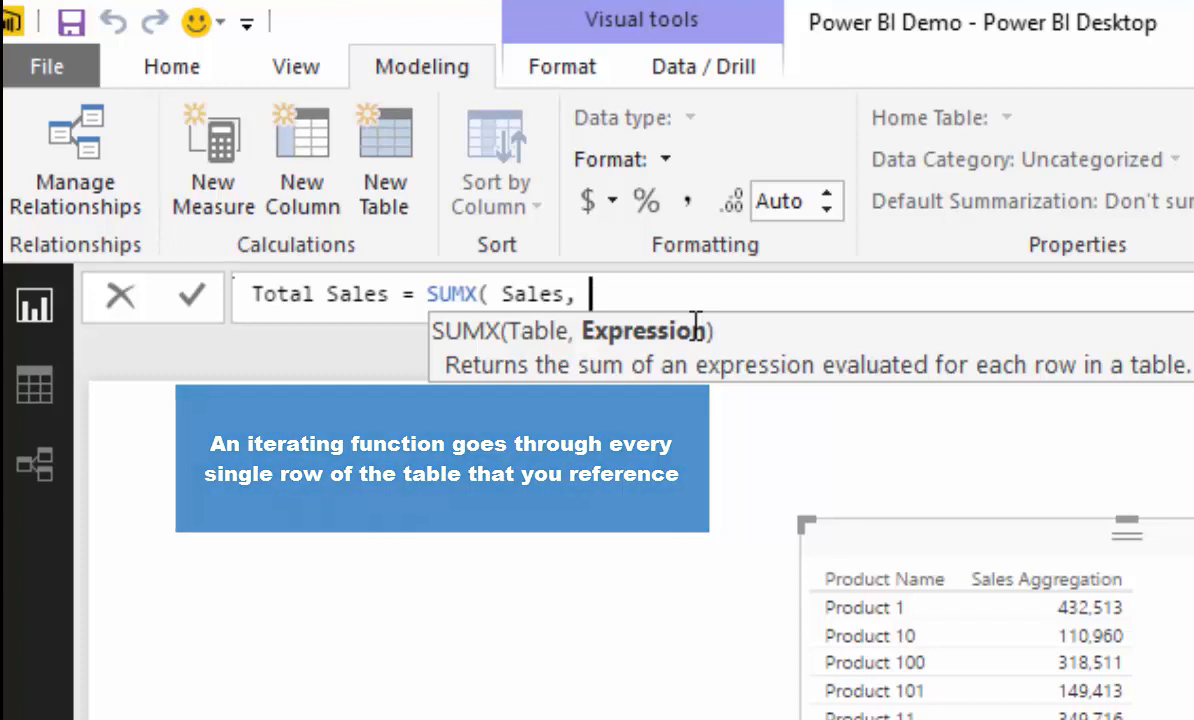
{"action": "type", "text": "QUar"}
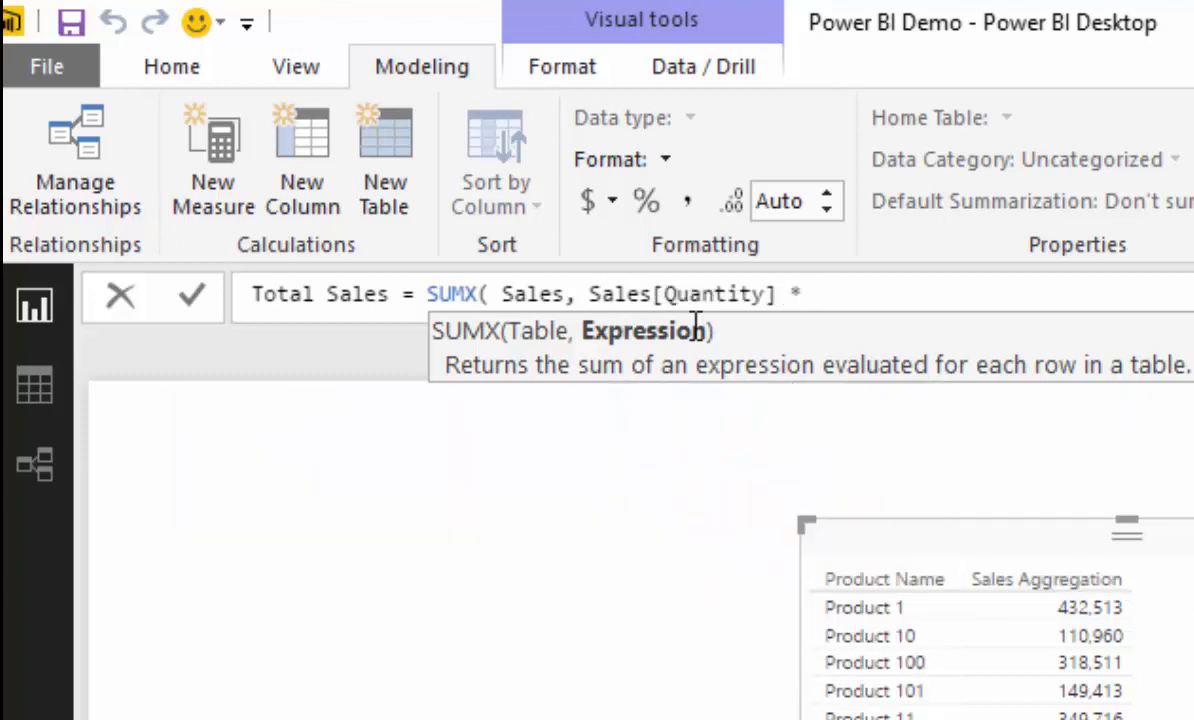
{"action": "type", "text": "Sales[Price]"}
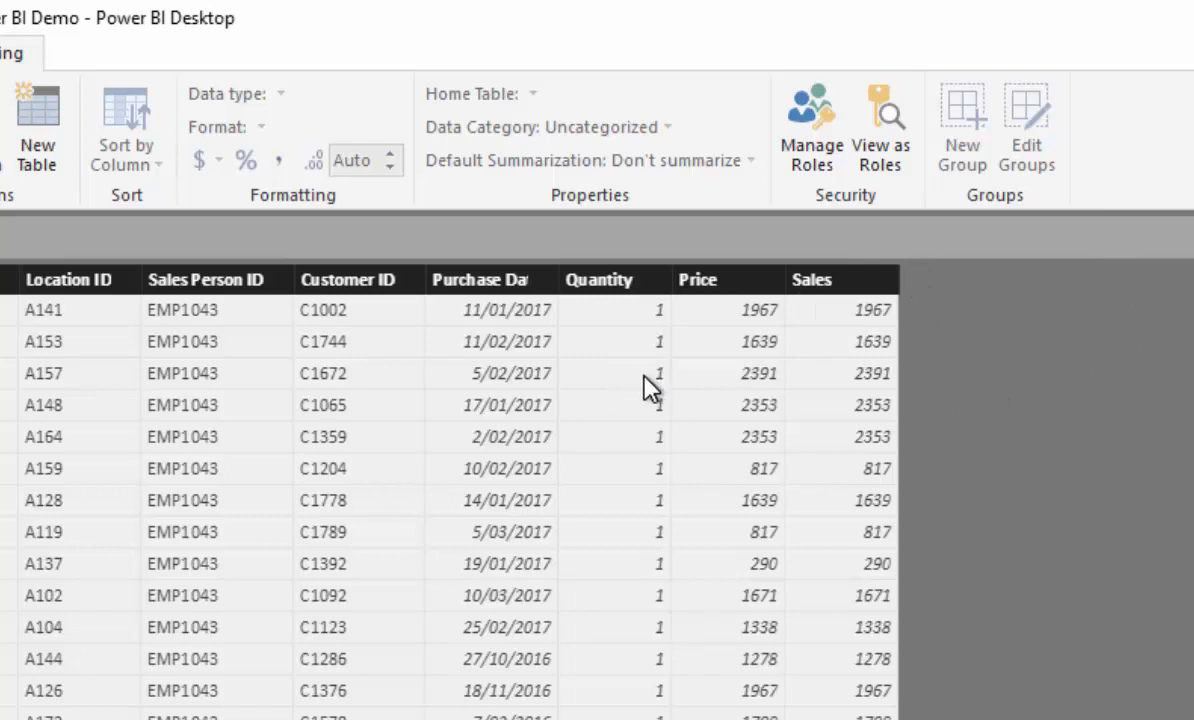
{"action": "mouse_move", "coordinate": [664, 440]}
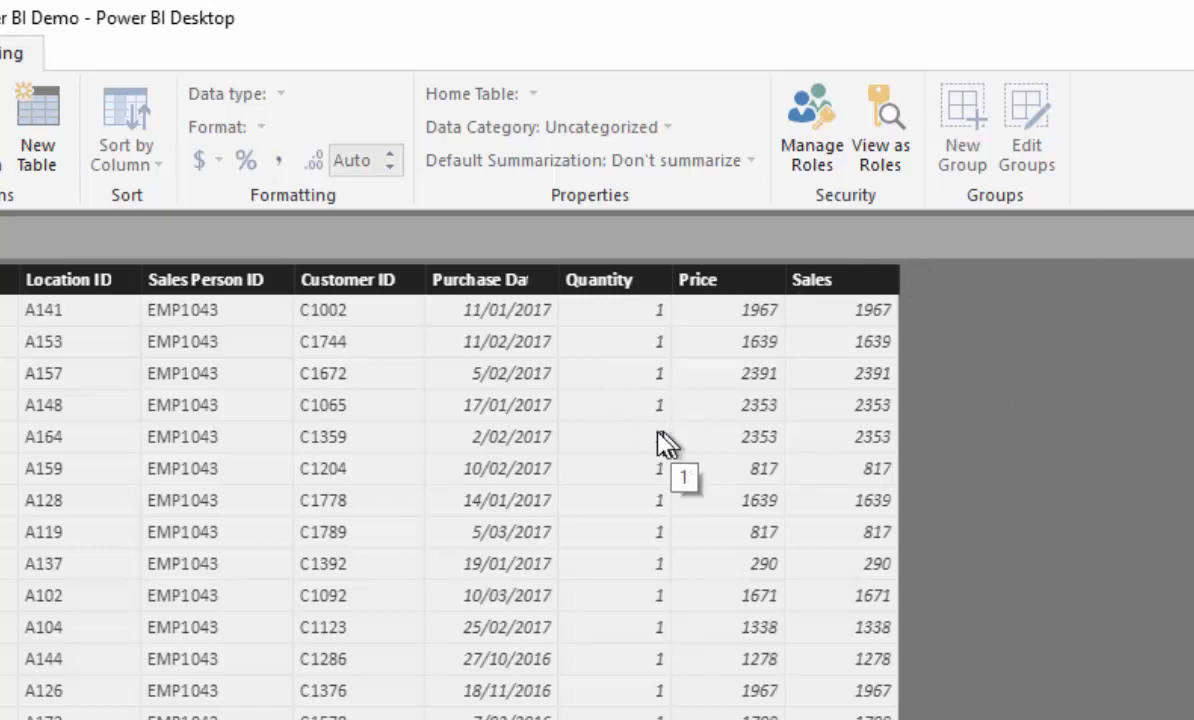
{"action": "mouse_move", "coordinate": [618, 528]}
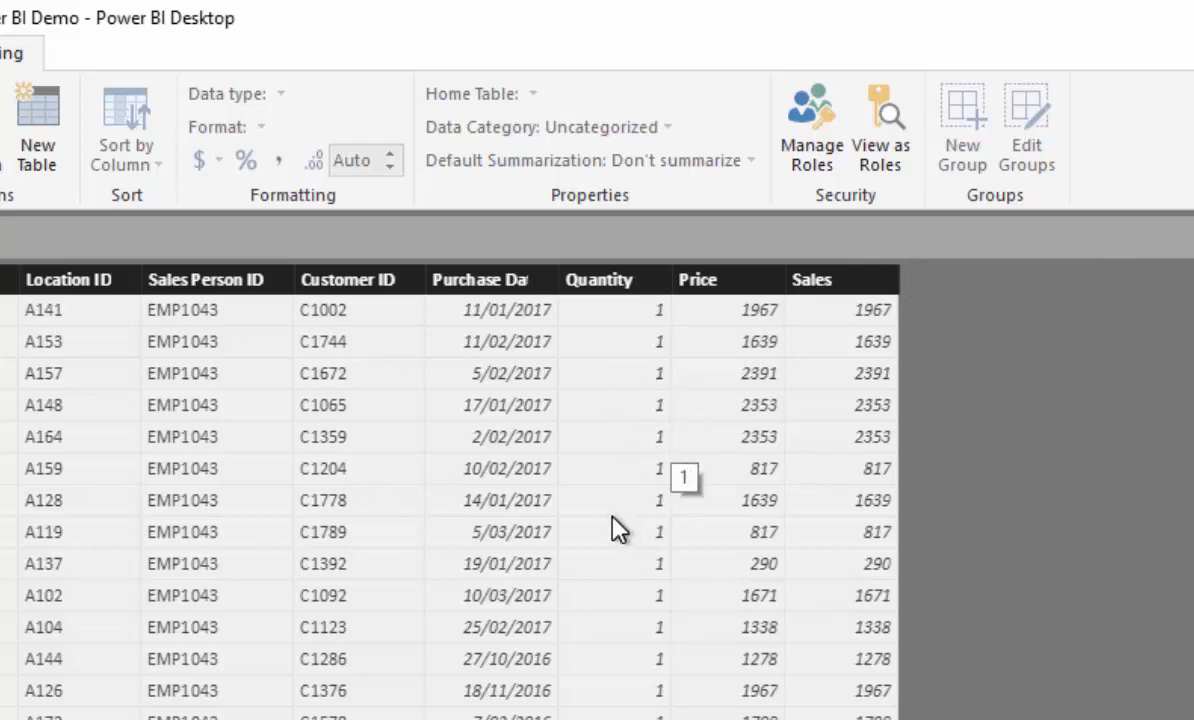
{"action": "mouse_move", "coordinate": [660, 432]}
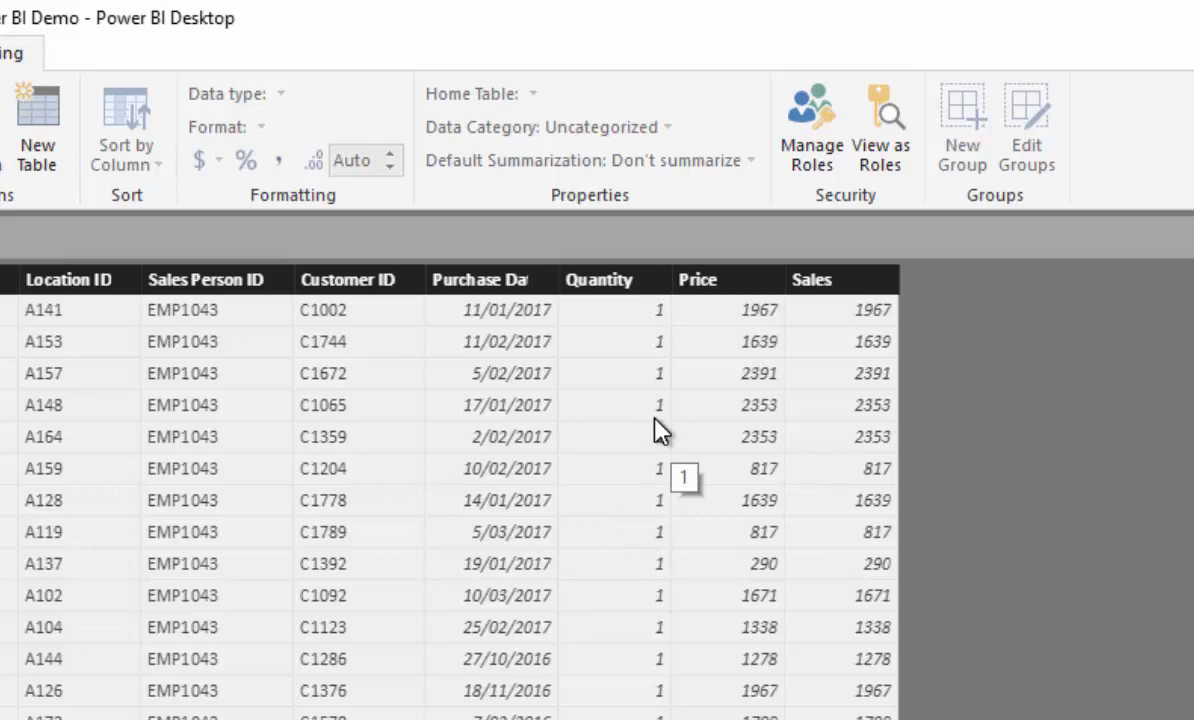
{"action": "mouse_move", "coordinate": [750, 650]}
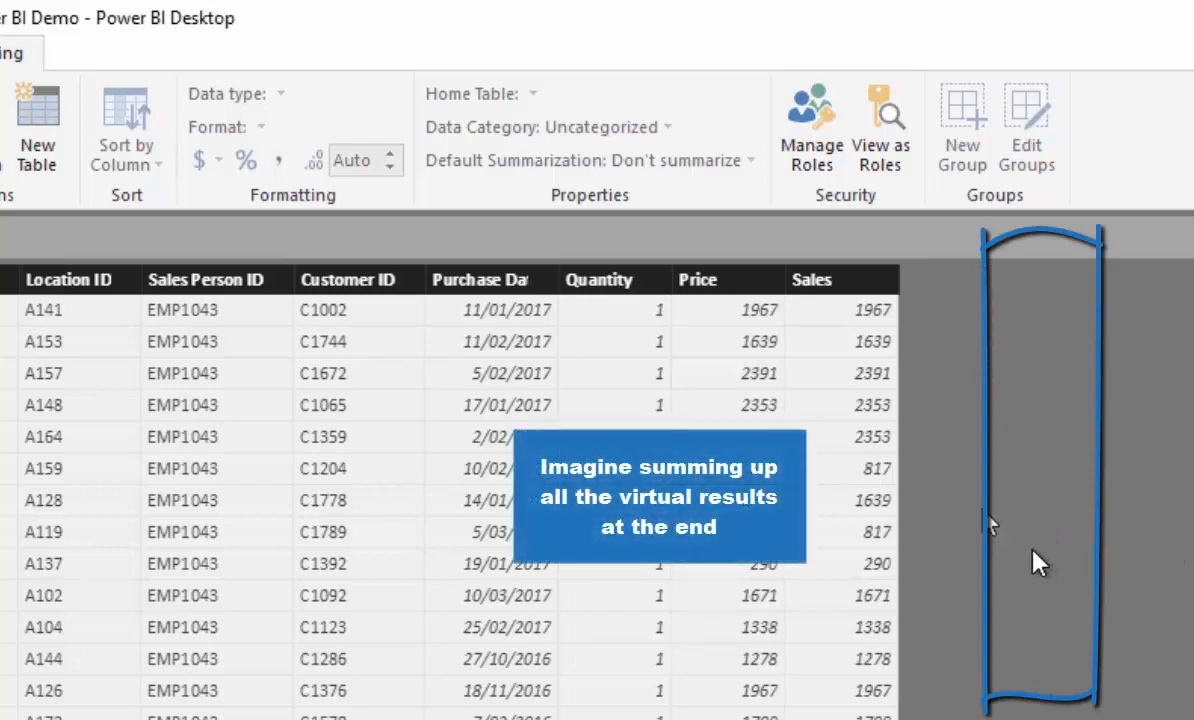
{"action": "mouse_move", "coordinate": [636, 270]}
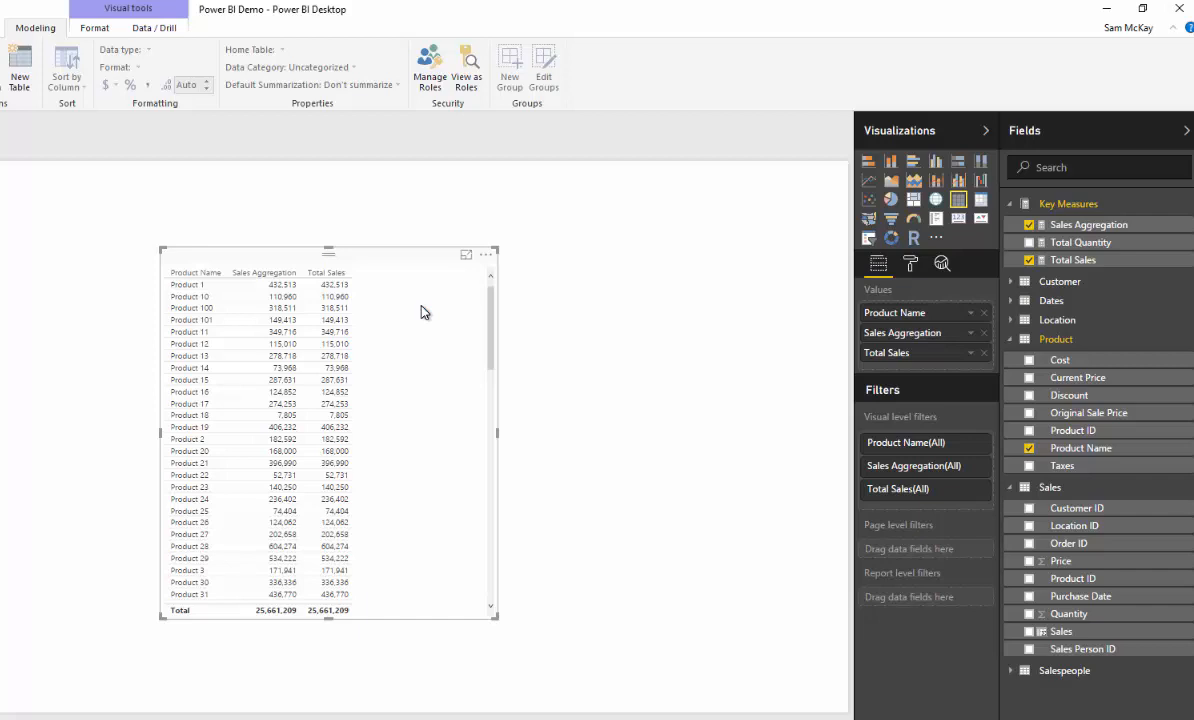
{"action": "mouse_move", "coordinate": [428, 260]}
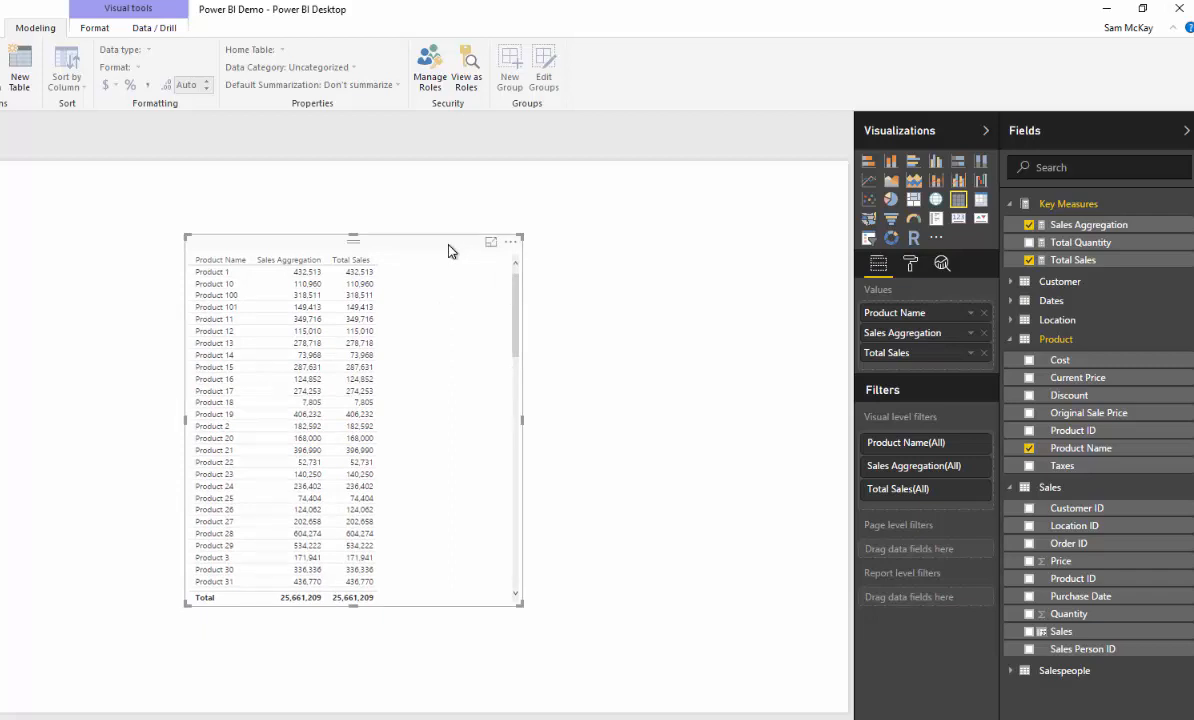
{"action": "mouse_move", "coordinate": [416, 252]}
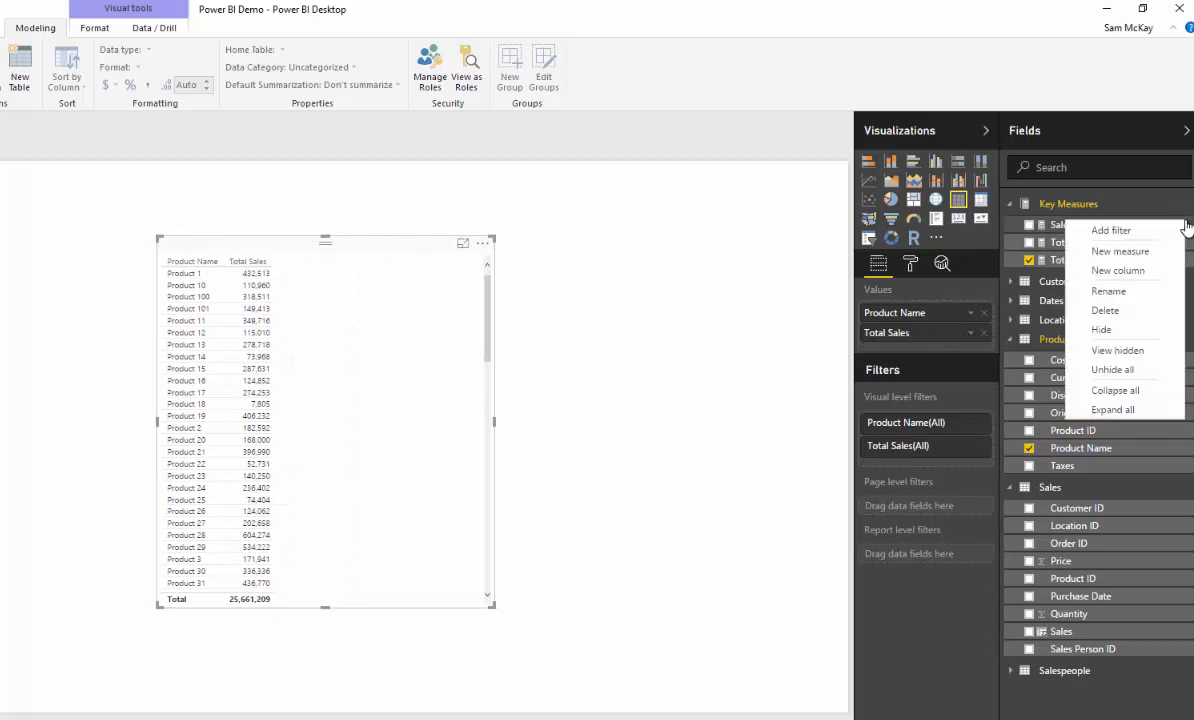
- Delete the Sales Aggregation measure from the Fields pane and confirm
{"action": "left_click", "coordinate": [1104, 310]}
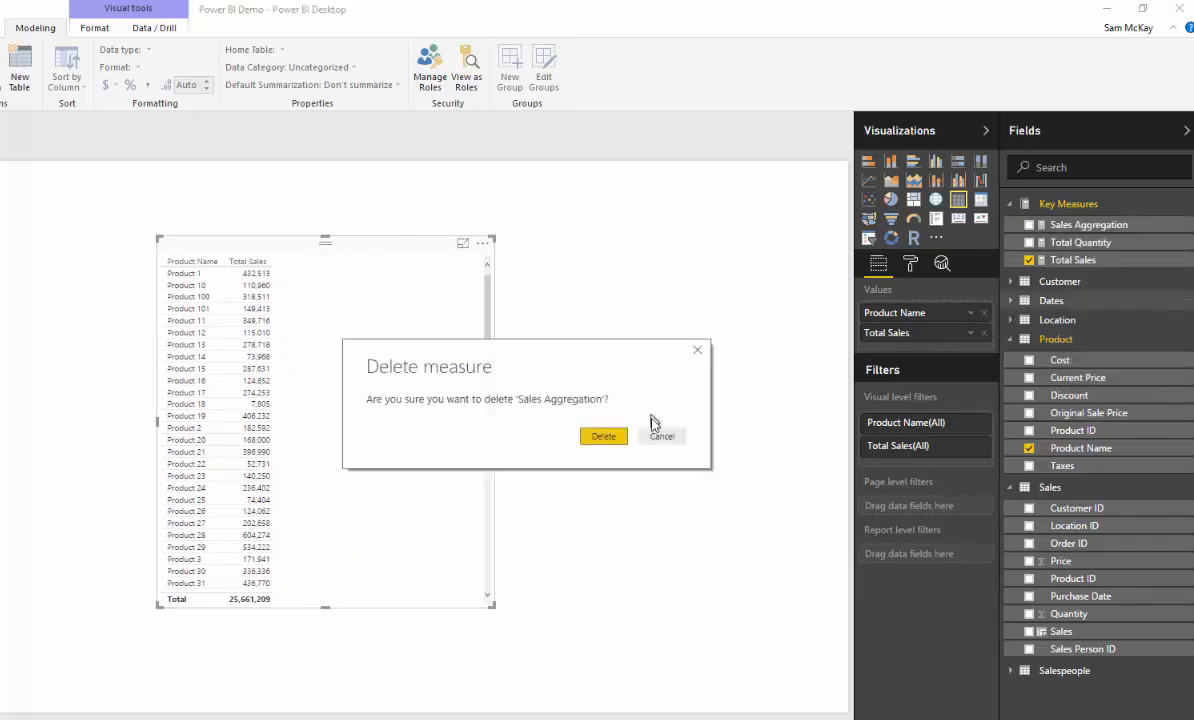
{"action": "left_click", "coordinate": [604, 436]}
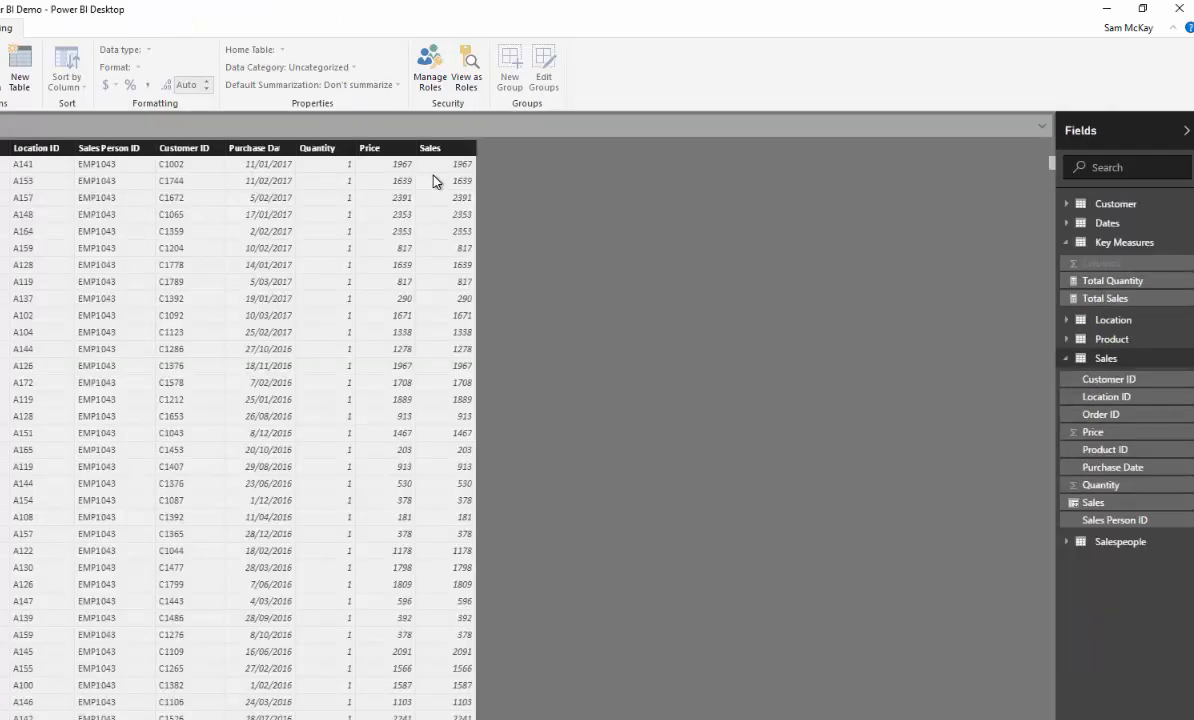
- Select the calculated Sales column in Data view for deletion
{"action": "left_click", "coordinate": [430, 148]}
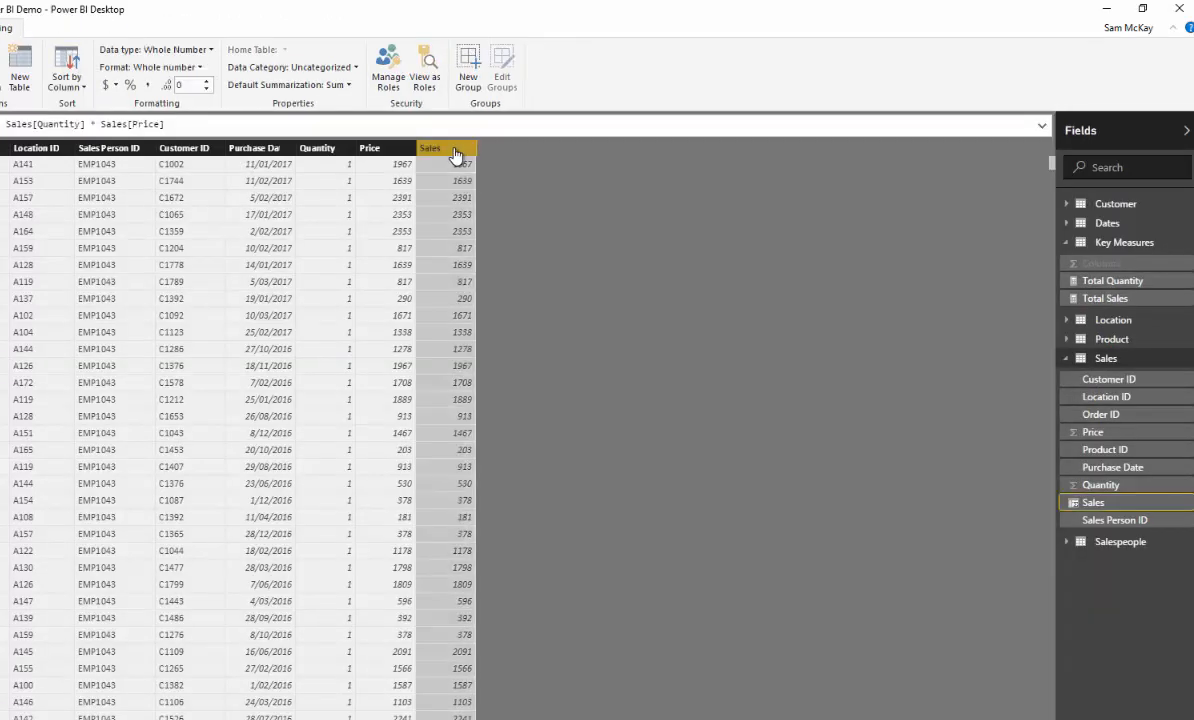
{"action": "mouse_move", "coordinate": [512, 364]}
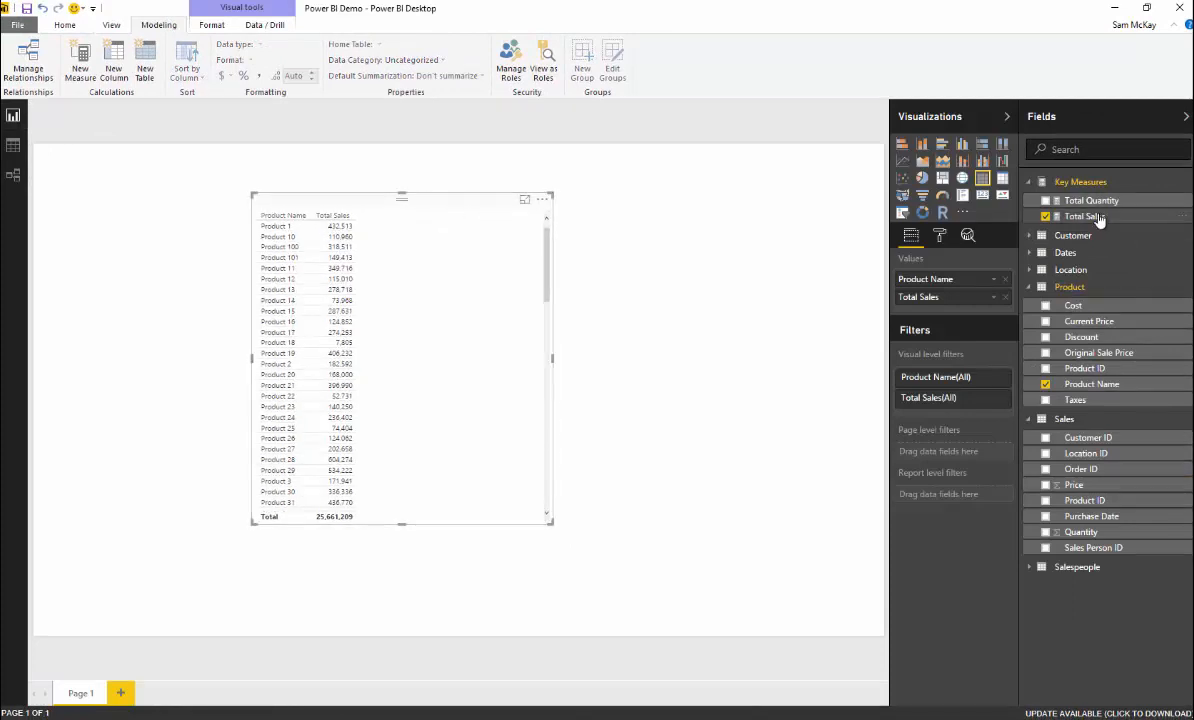
{"action": "left_click", "coordinate": [1084, 216]}
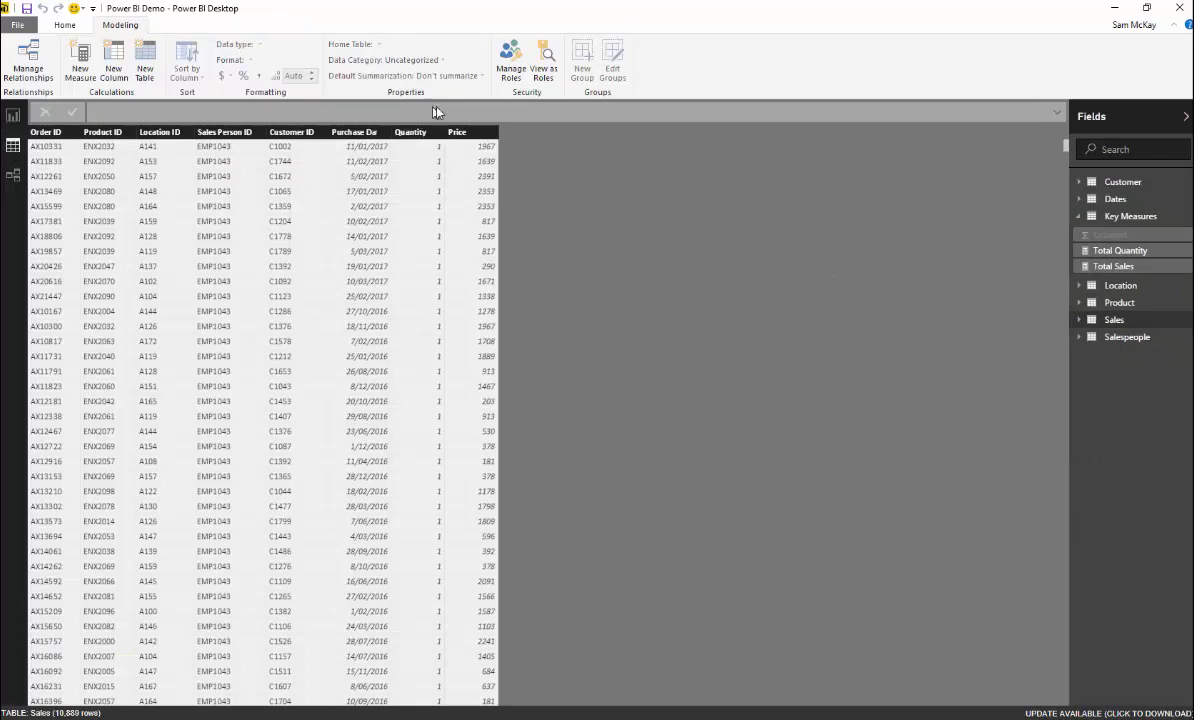
{"action": "left_click", "coordinate": [1120, 302]}
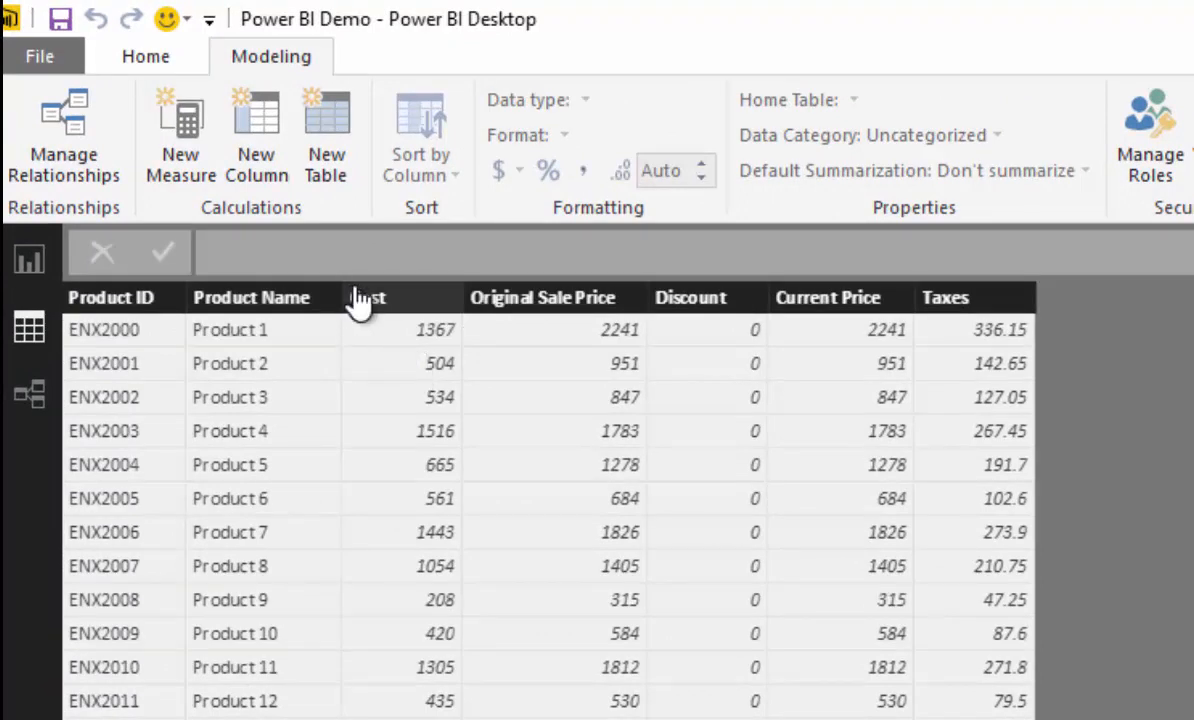
{"action": "left_click", "coordinate": [436, 330]}
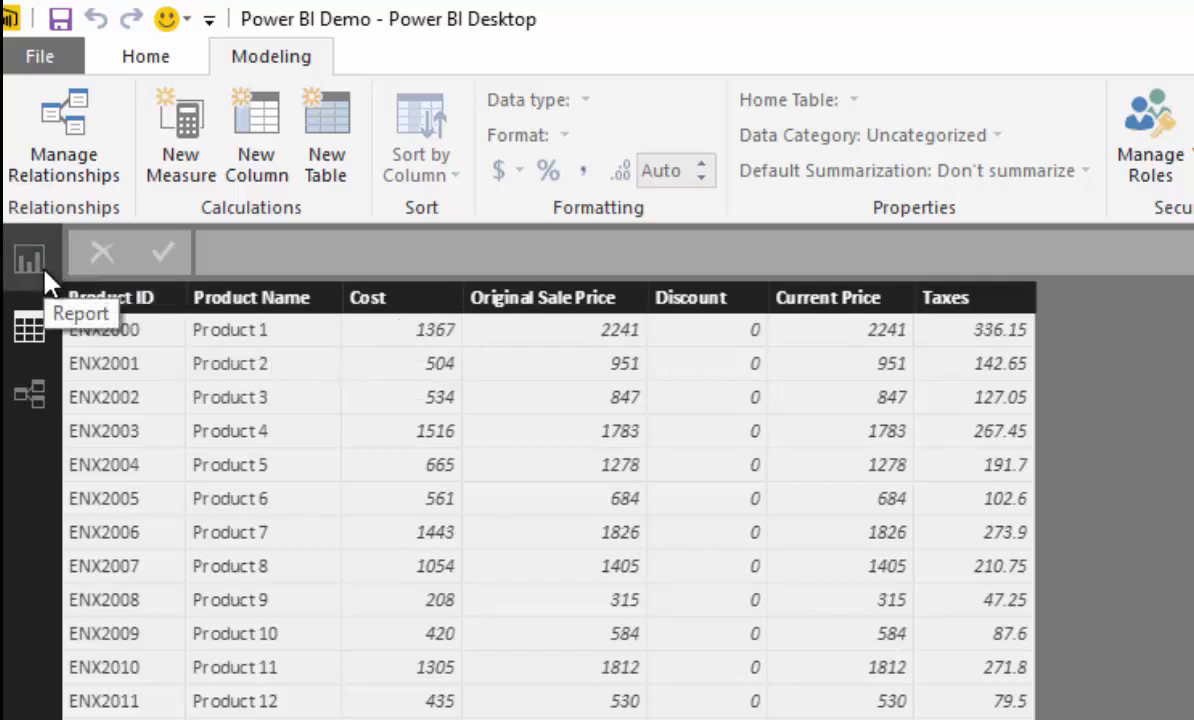
{"action": "left_click", "coordinate": [28, 258]}
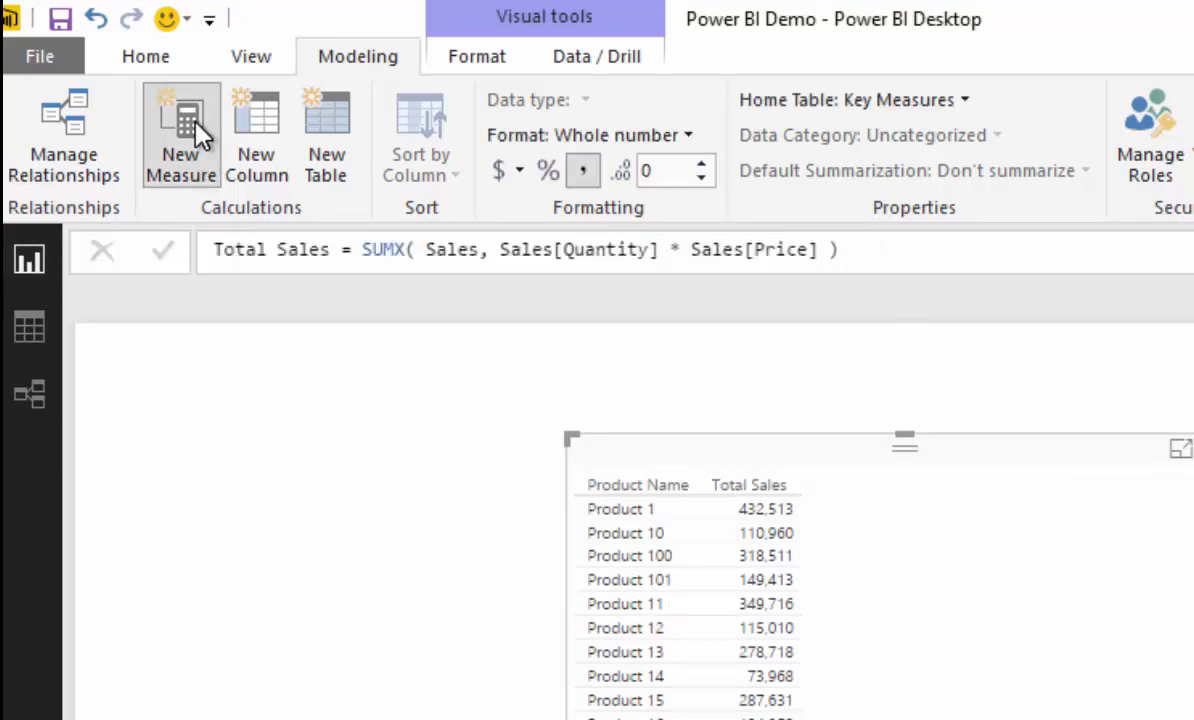
- Define Total Cost = SUMX( Sales, Sales[Quantity] * RELATED( 'Product'[Cost] ) ) as a new measure
{"action": "left_click", "coordinate": [180, 136]}
{"action": "type", "text": "Total Cost"}
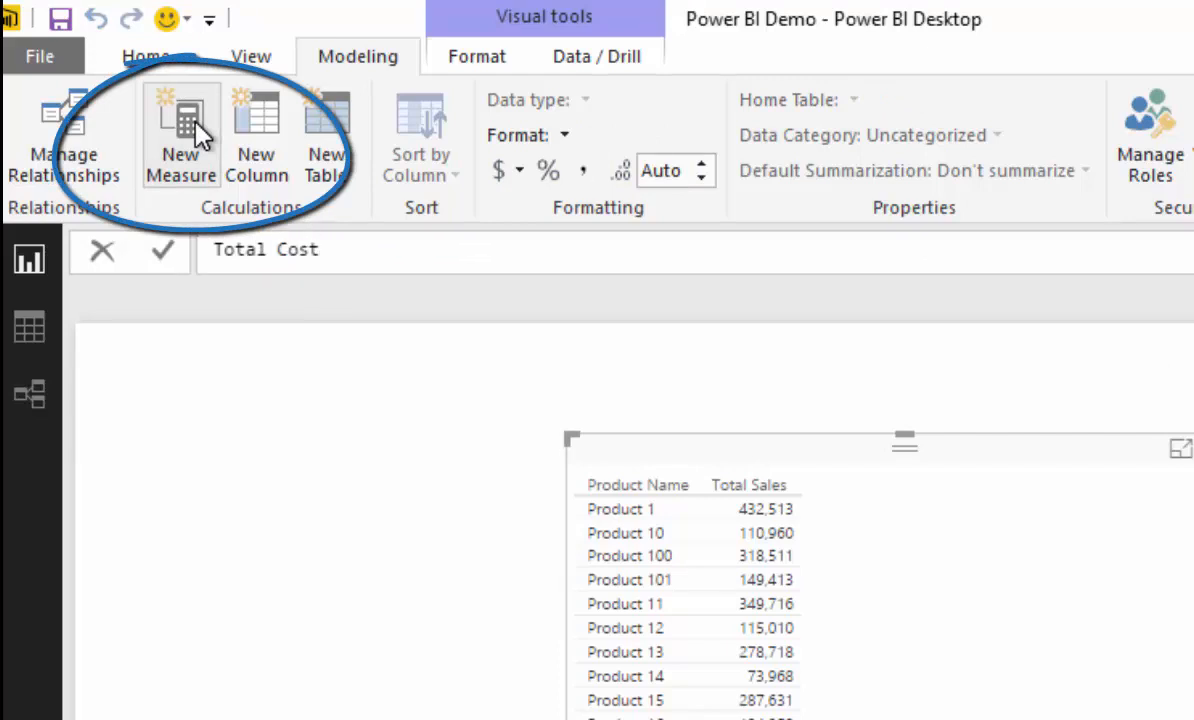
{"action": "type", "text": "="}
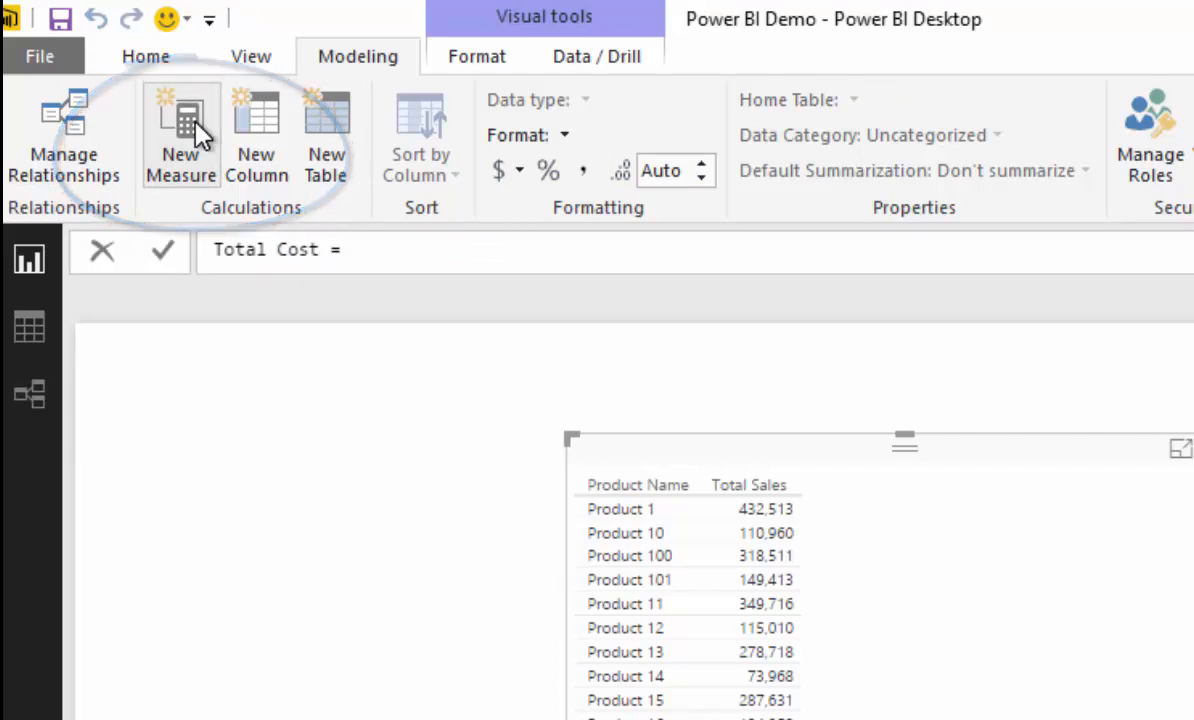
{"action": "type", "text": "SUMX("}
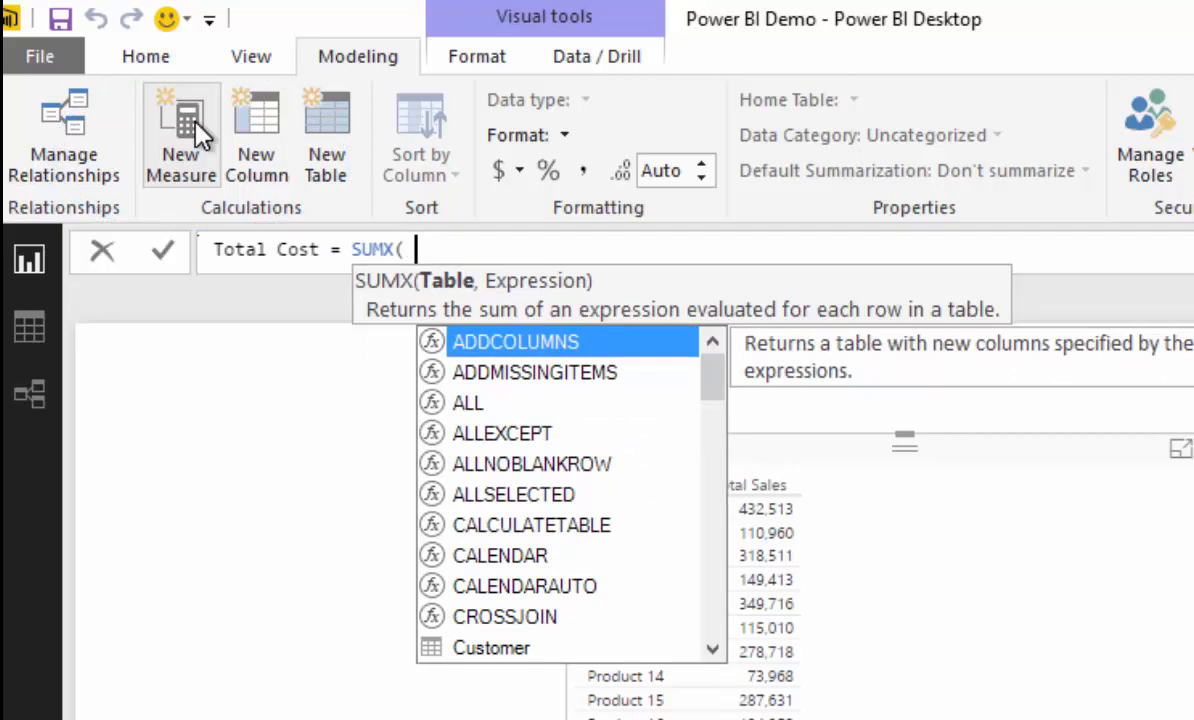
{"action": "type", "text": "Sales,"}
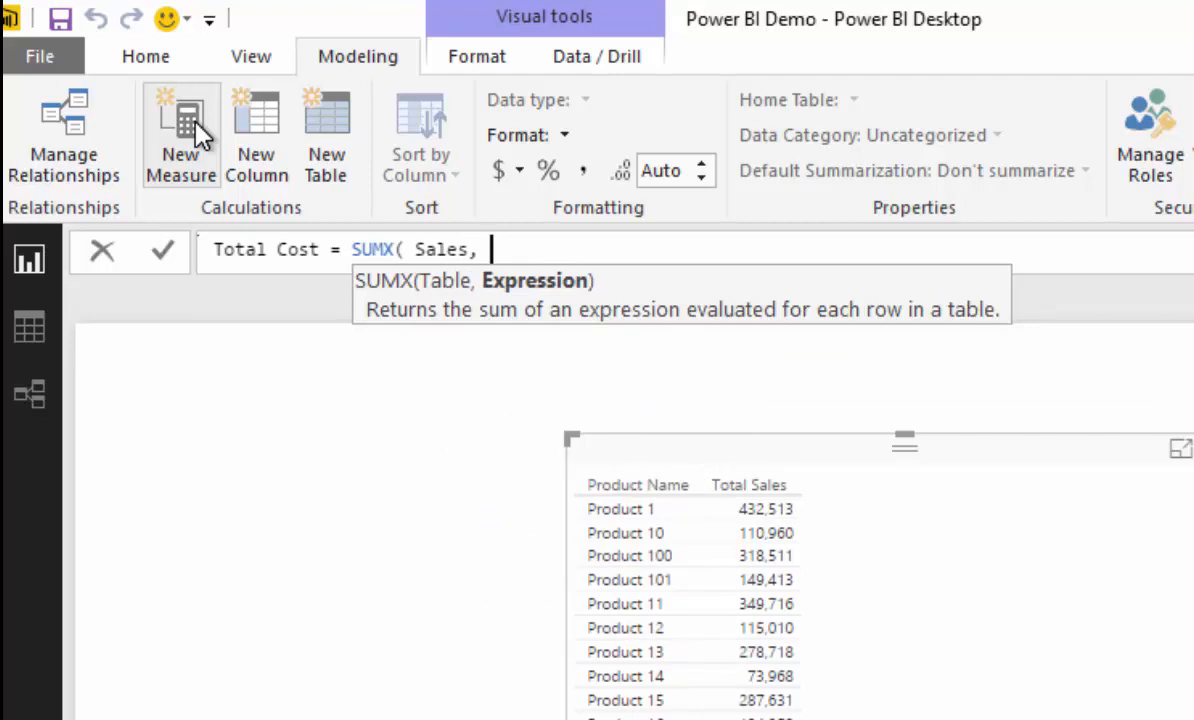
{"action": "type", "text": "Sales[Quantity] *"}
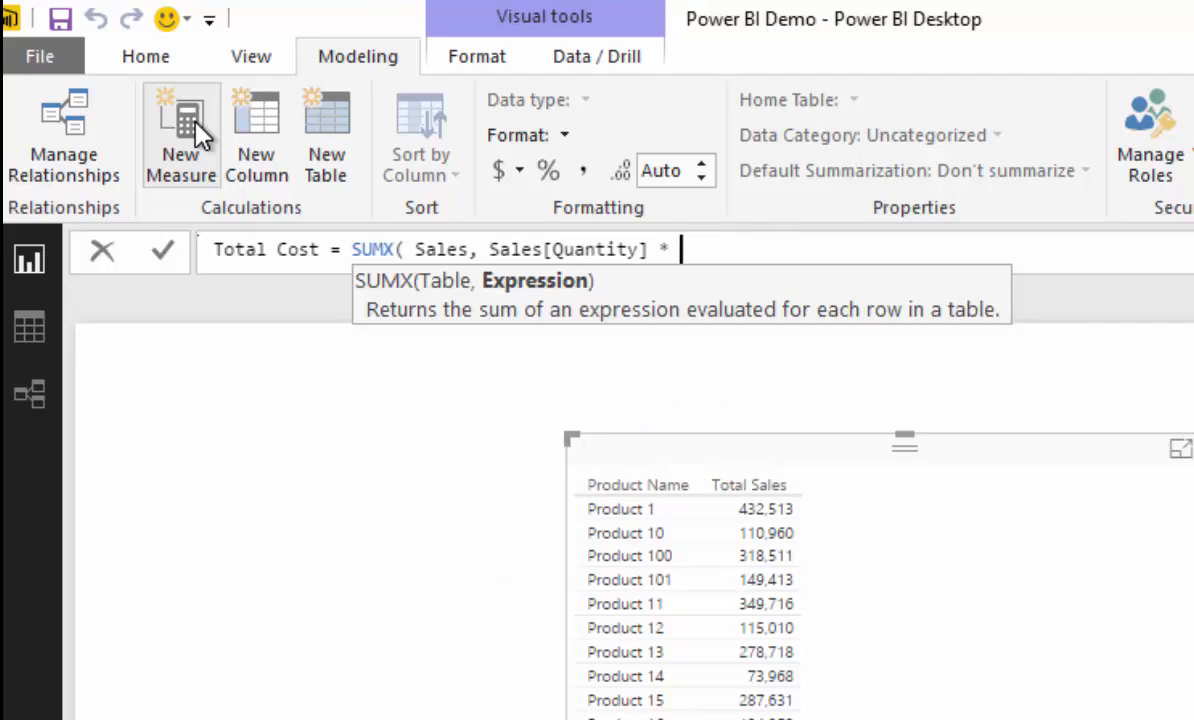
{"action": "type", "text": "RELATED("}
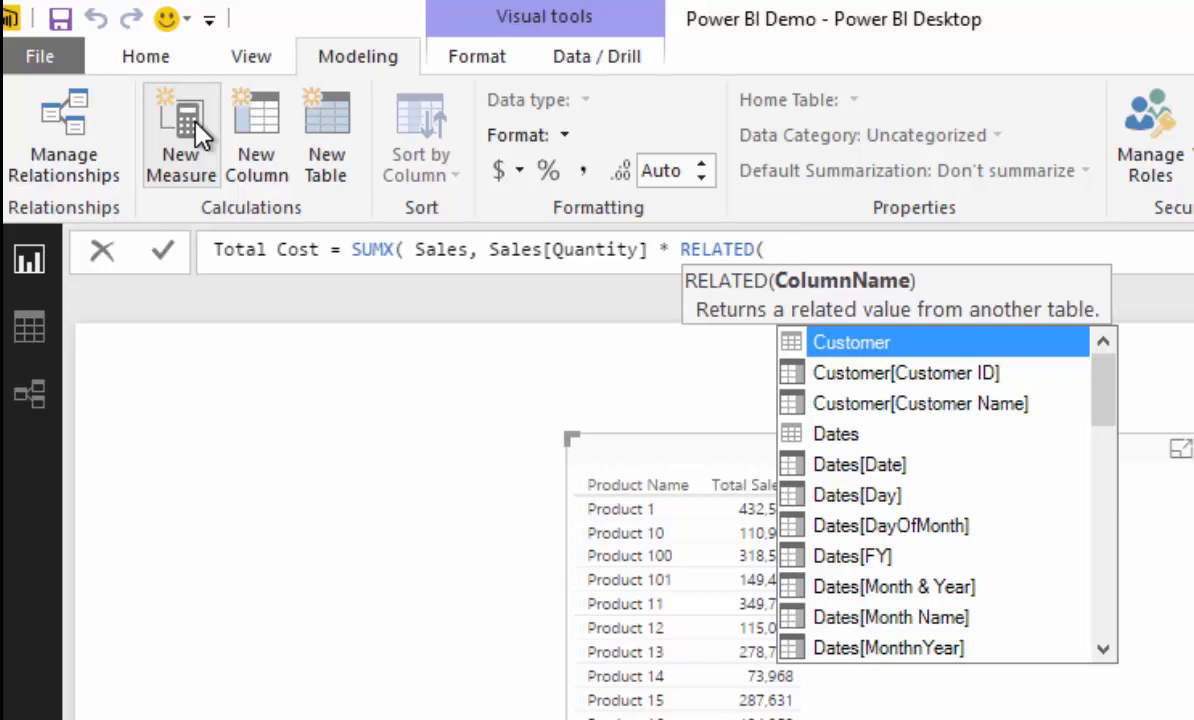
{"action": "type", "text": "Cost]"}
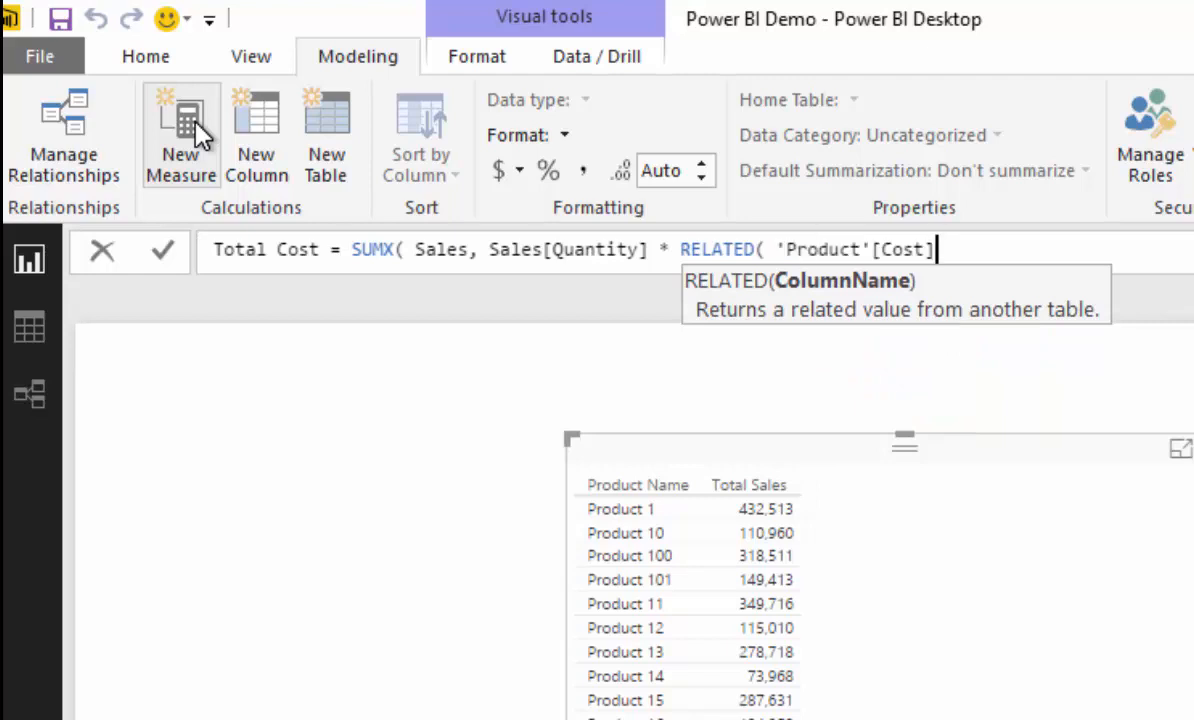
{"action": "type", "text": ") )"}
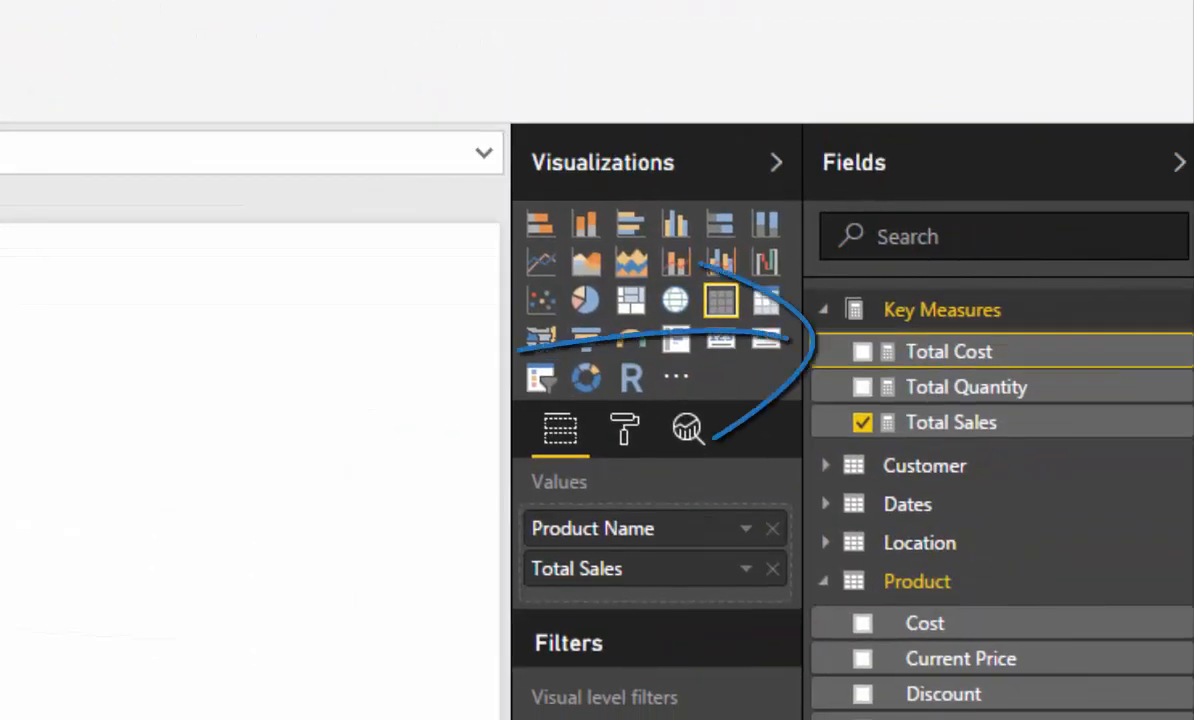
{"action": "mouse_move", "coordinate": [1144, 452]}
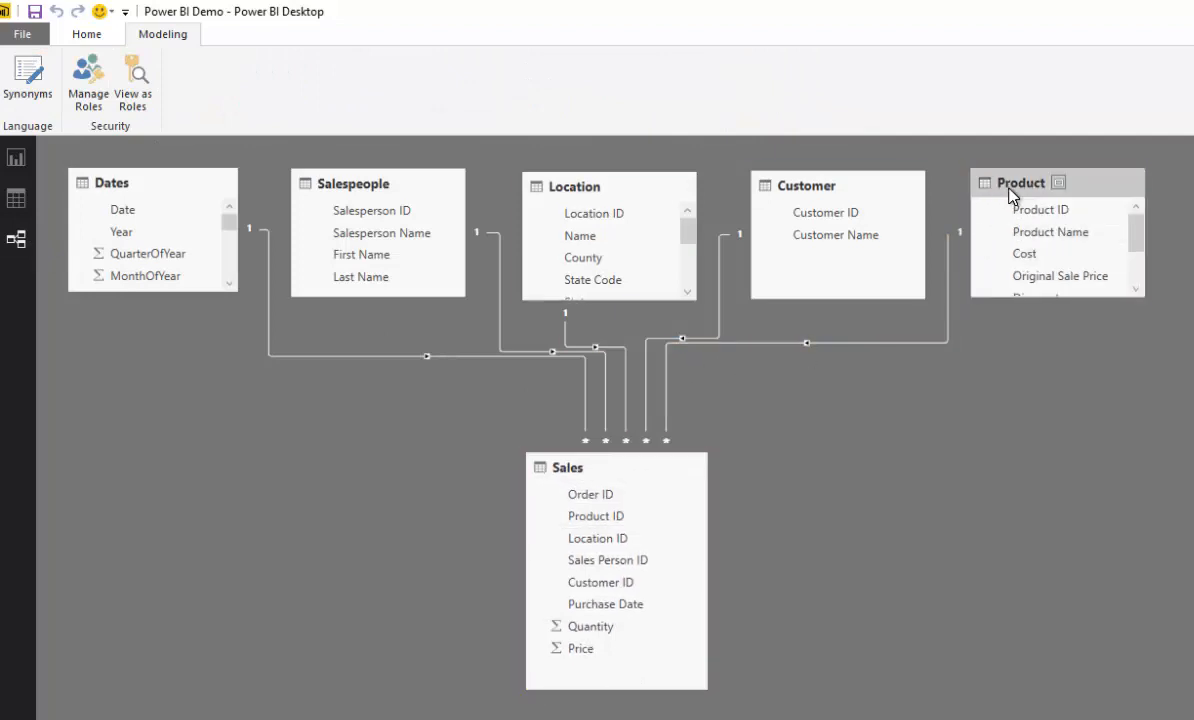
{"action": "left_click", "coordinate": [16, 200]}
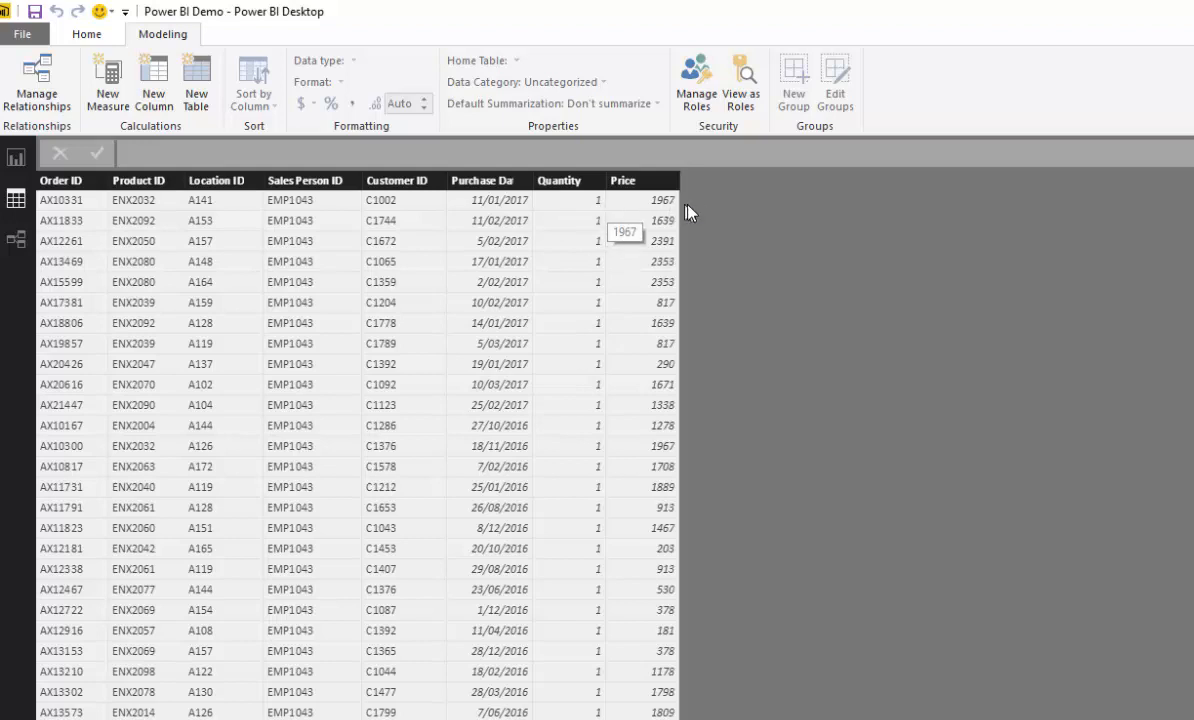
{"action": "mouse_move", "coordinate": [44, 190]}
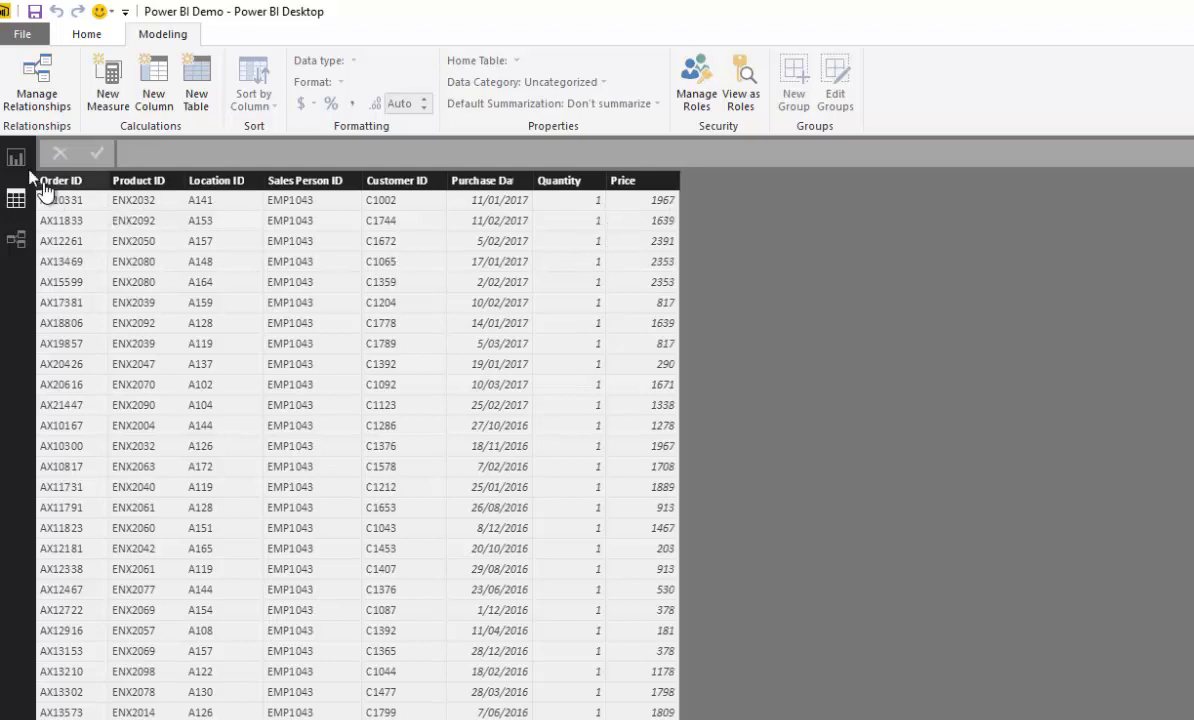
{"action": "mouse_move", "coordinate": [16, 160]}
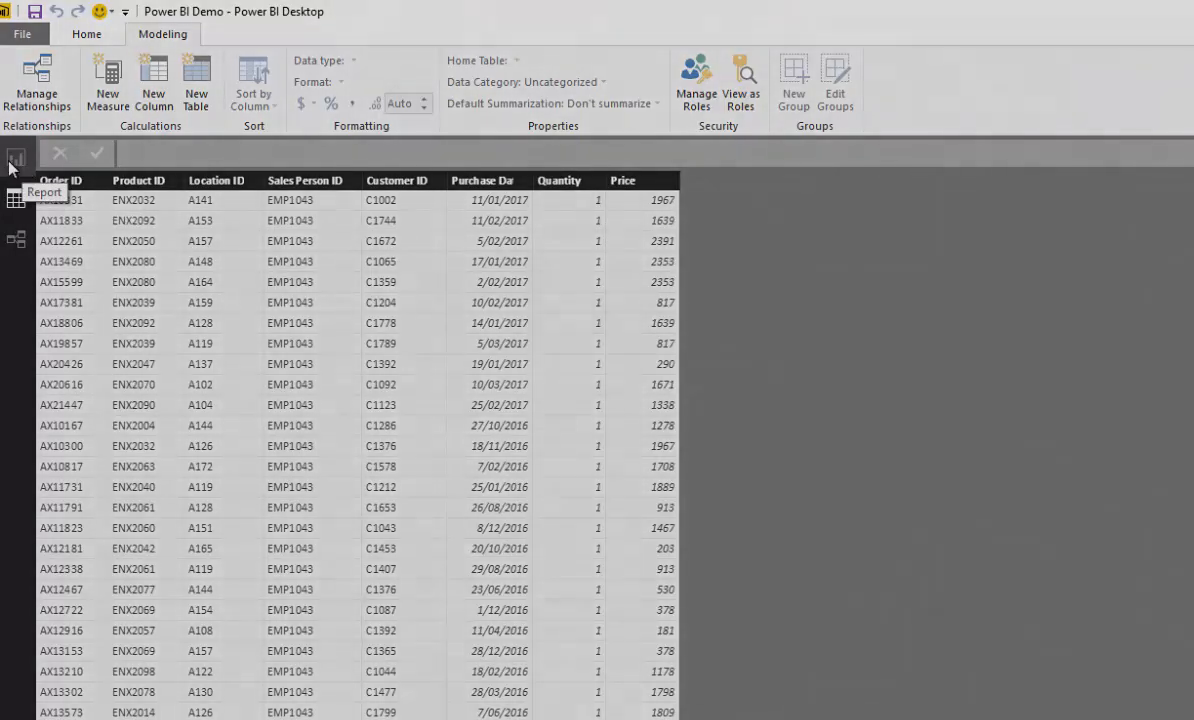
{"action": "left_click", "coordinate": [16, 160]}
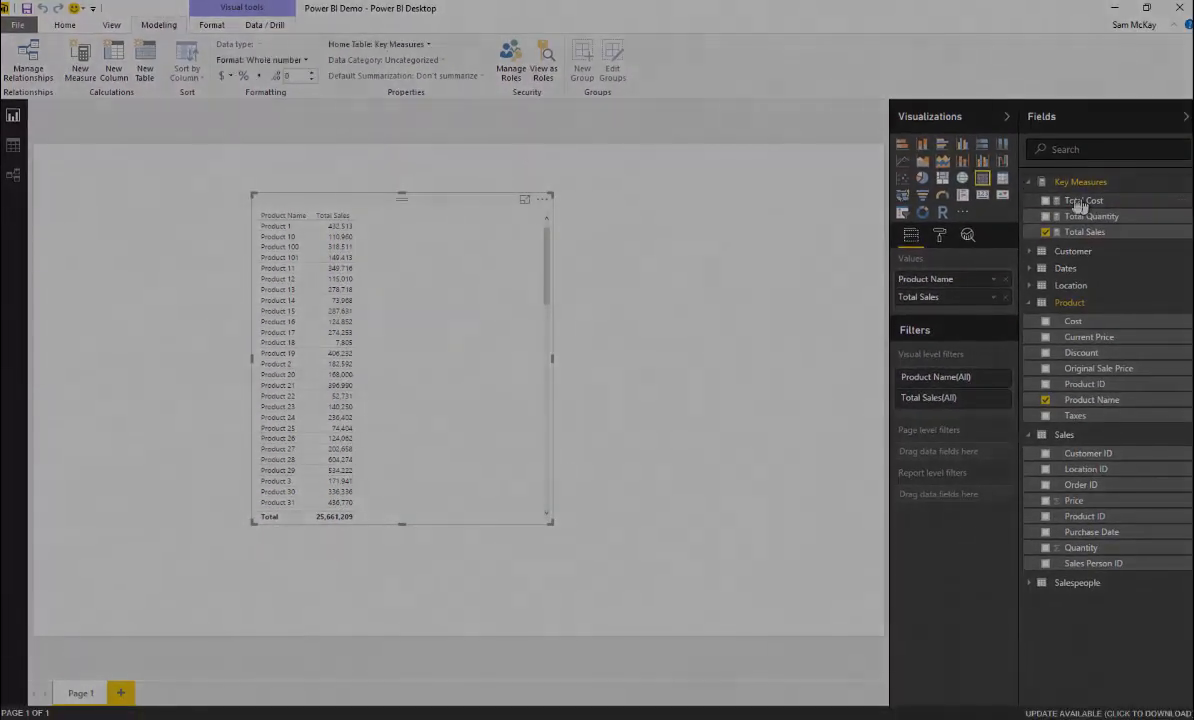
{"action": "left_click", "coordinate": [1084, 200]}
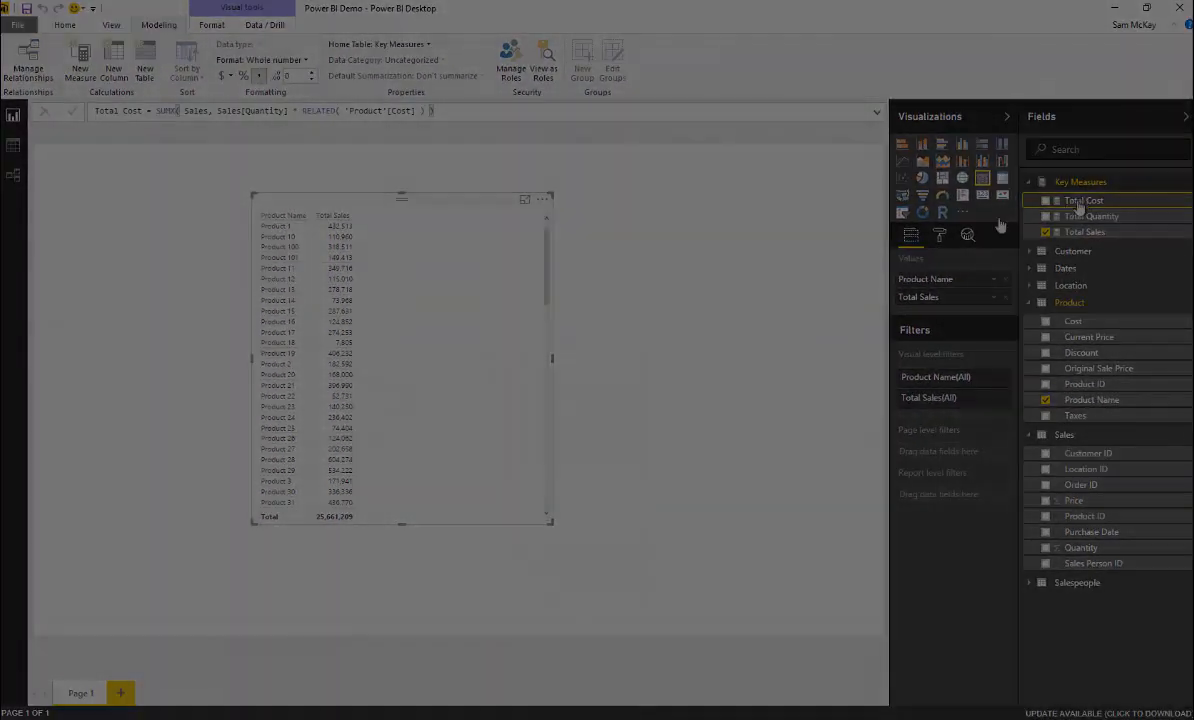